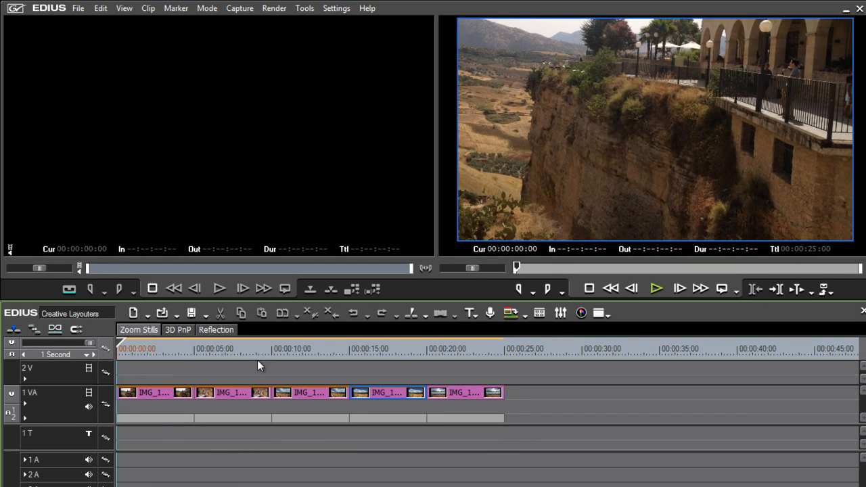
- Select the last Florence still, IMG_1760, to show its Layouter effect in the Information palette
{"action": "left_click", "coordinate": [656, 289]}
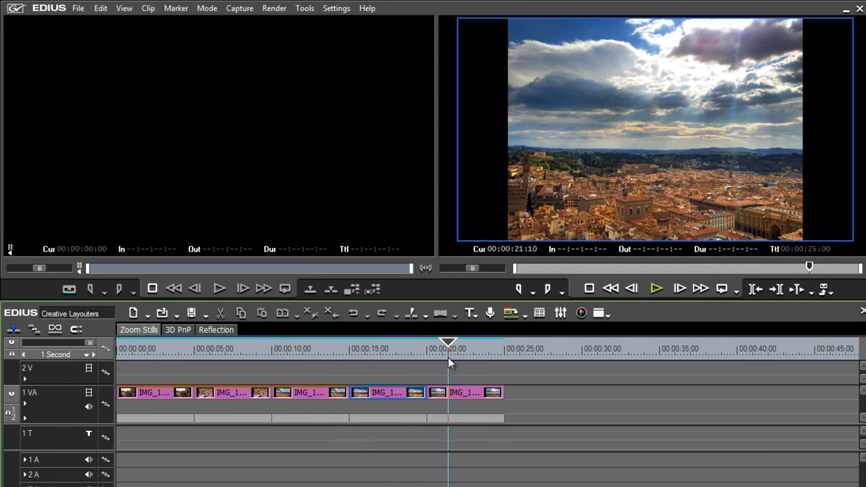
{"action": "left_click", "coordinate": [465, 393]}
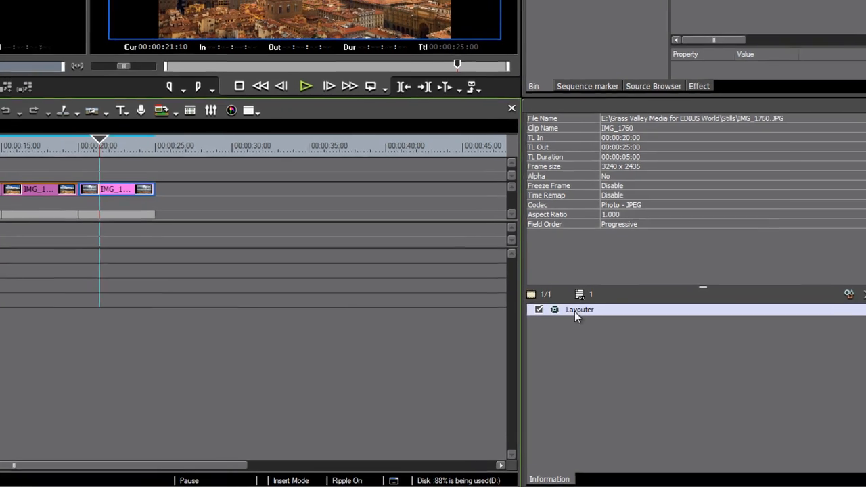
- Open the Florence still's Layouter settings and set Stretch X to 100.00
{"action": "double_click", "coordinate": [579, 309]}
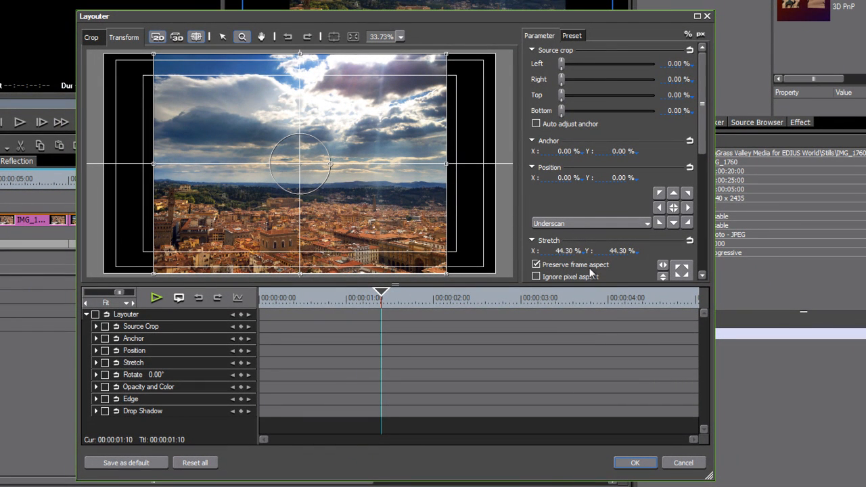
{"action": "double_click", "coordinate": [564, 250]}
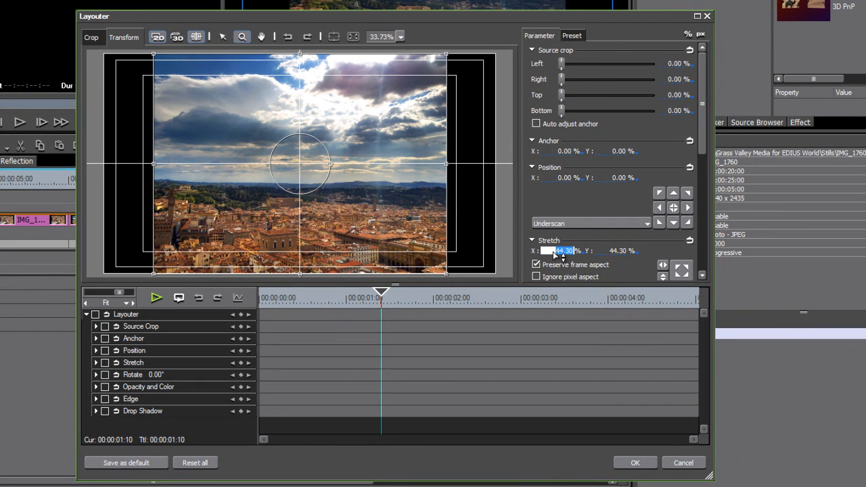
{"action": "type", "text": "100.00"}
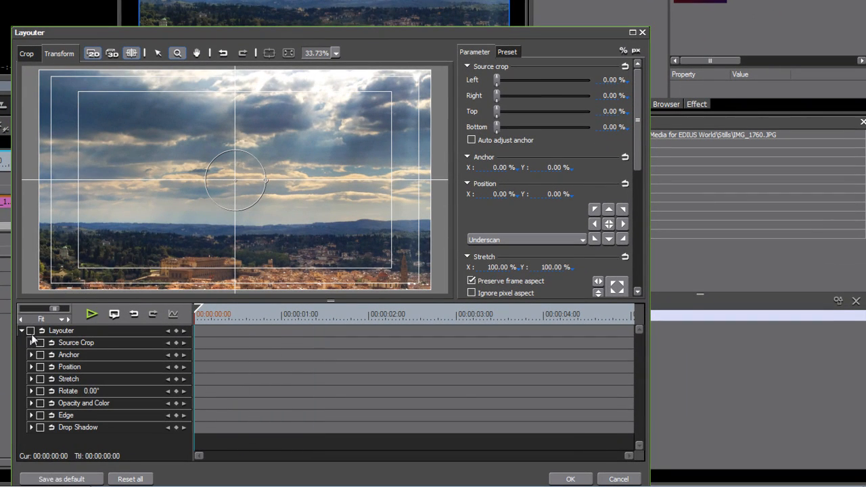
- Switch the Layouter to 3D mode and set starting keyframes on every parameter
{"action": "left_click", "coordinate": [112, 53]}
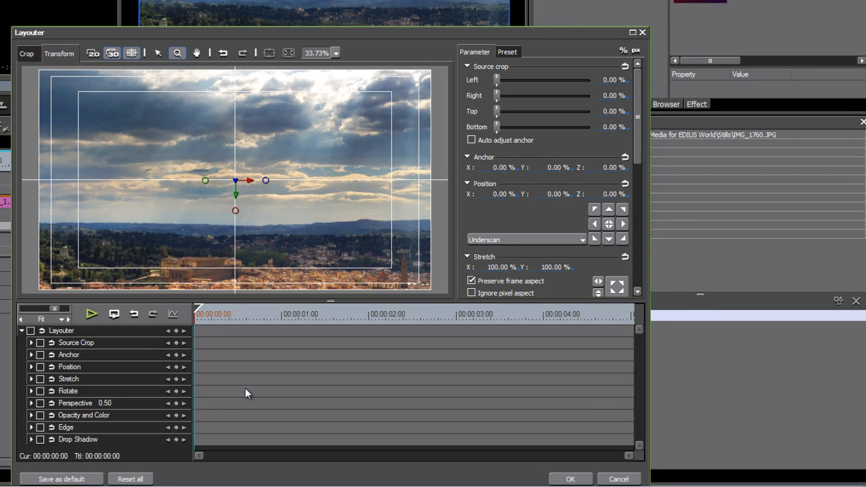
{"action": "left_click", "coordinate": [31, 330]}
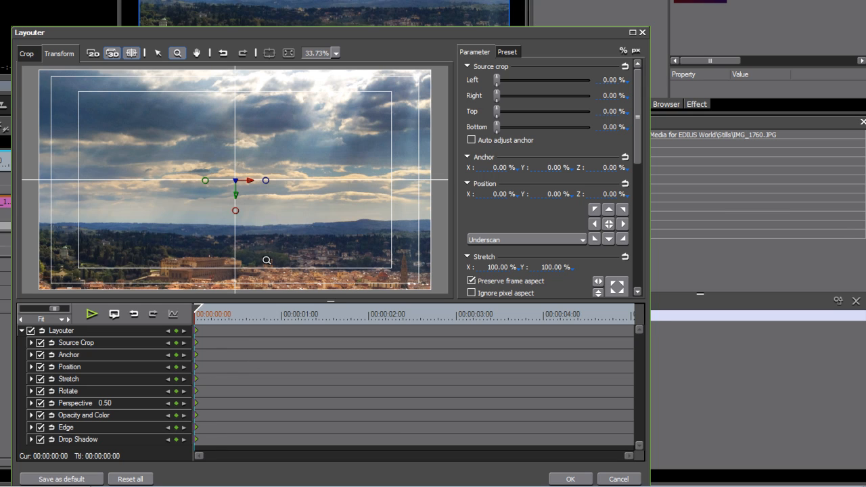
{"action": "mouse_move", "coordinate": [177, 53]}
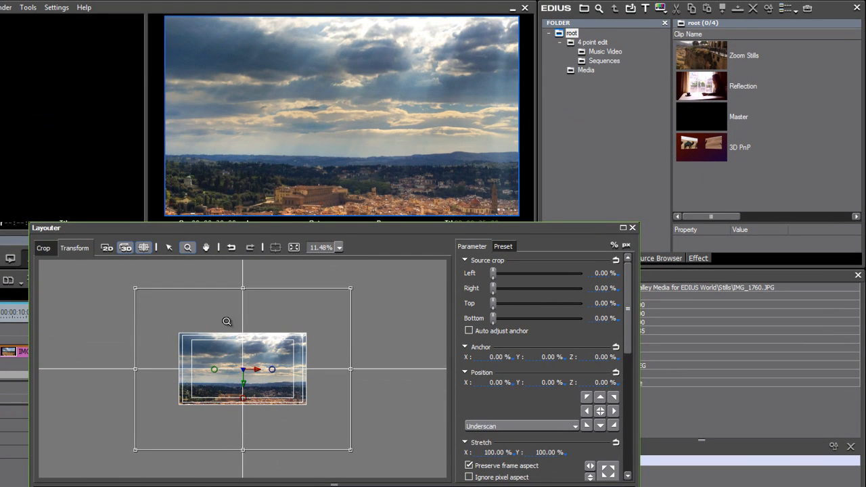
- At the clip's end, move the Florence frame left and rotate it 10.30° on Y
{"action": "left_click", "coordinate": [169, 247]}
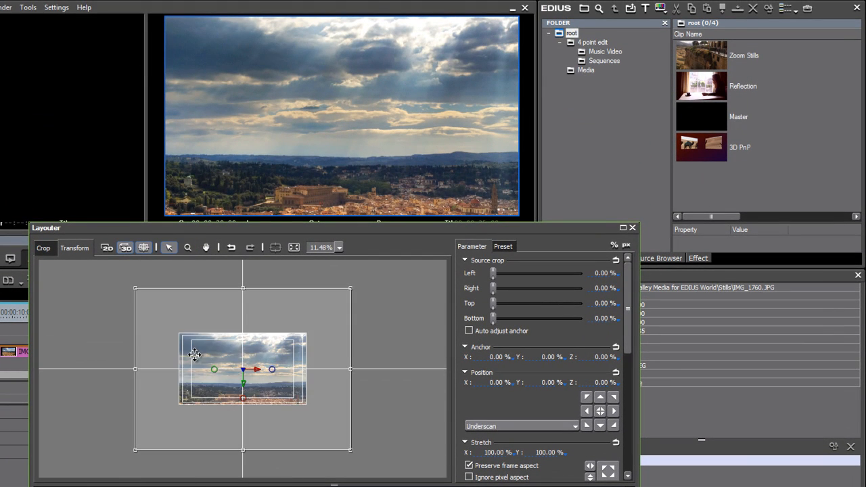
{"action": "left_click_drag", "start_coordinate": [195, 355], "coordinate": [235, 343]}
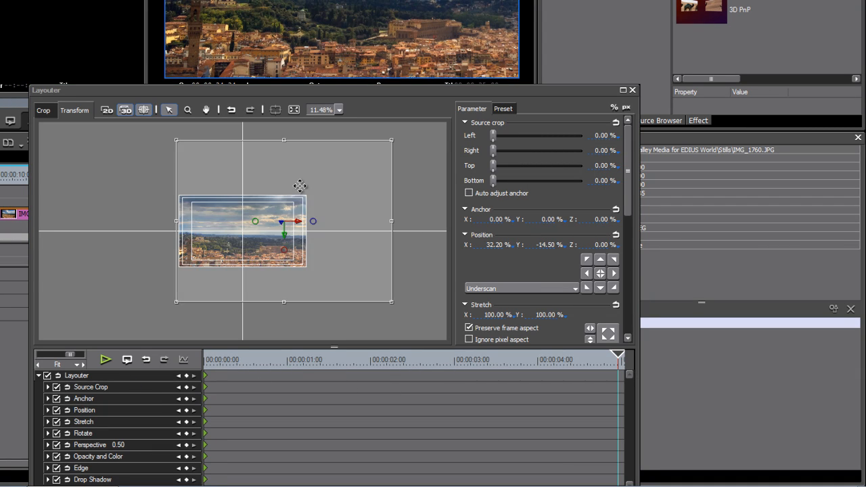
{"action": "left_click", "coordinate": [187, 376]}
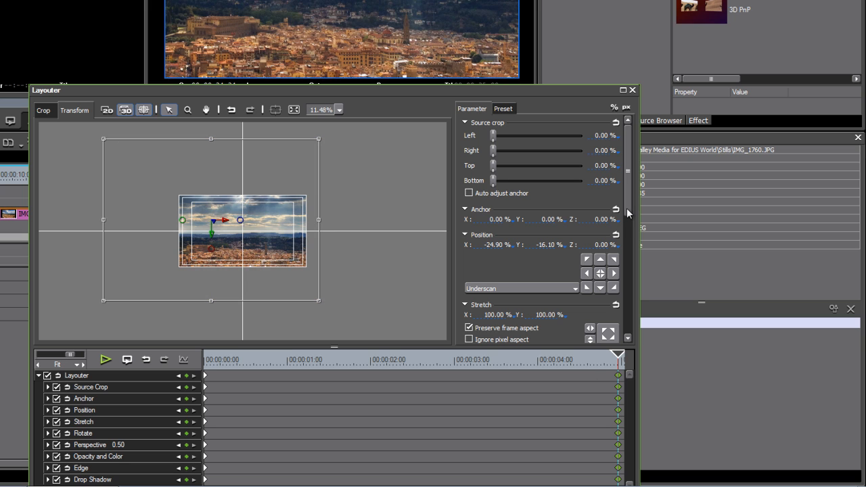
{"action": "scroll", "scroll_direction": "down", "scroll_amount": 3}
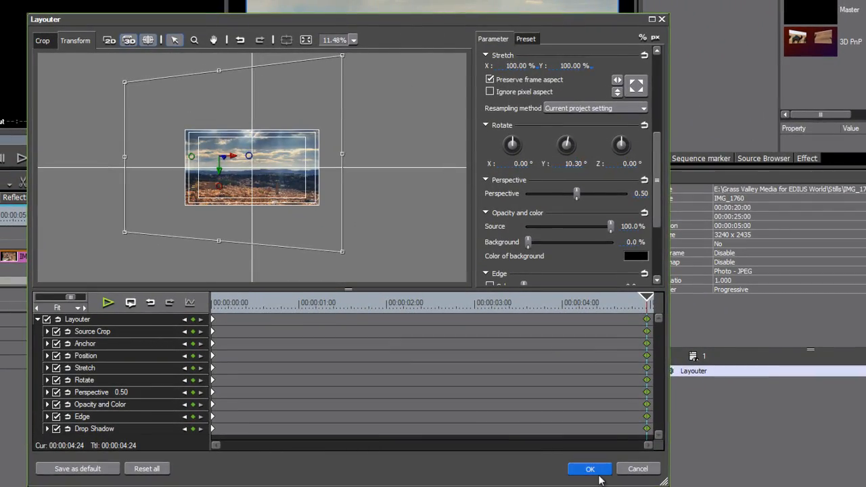
- Confirm the Layouter settings and play back the final still's 3D move
{"action": "left_click", "coordinate": [590, 468]}
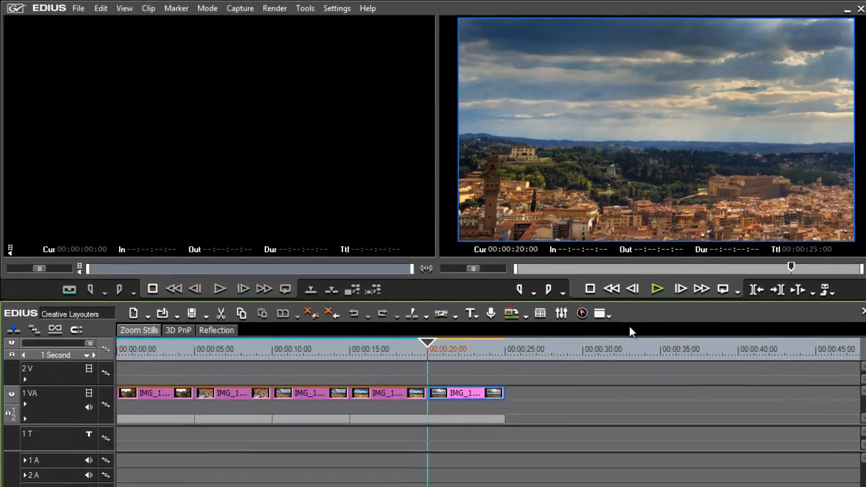
{"action": "left_click", "coordinate": [657, 289]}
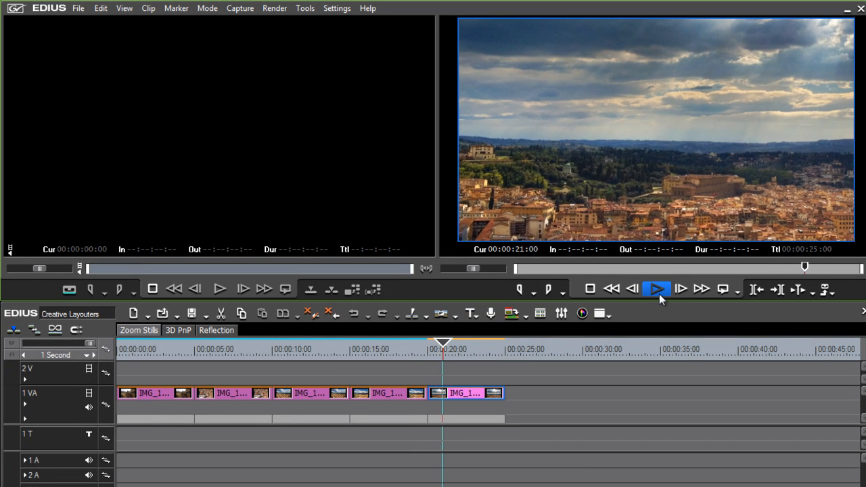
{"action": "left_click", "coordinate": [656, 289]}
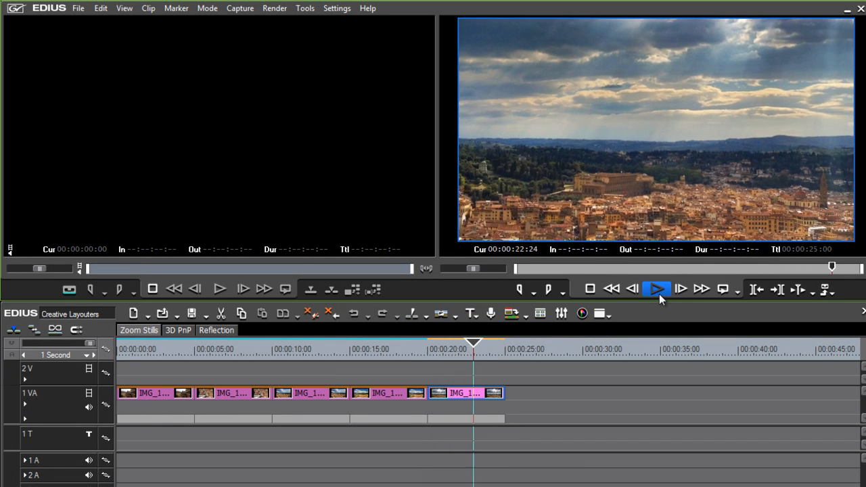
{"action": "left_click", "coordinate": [656, 289]}
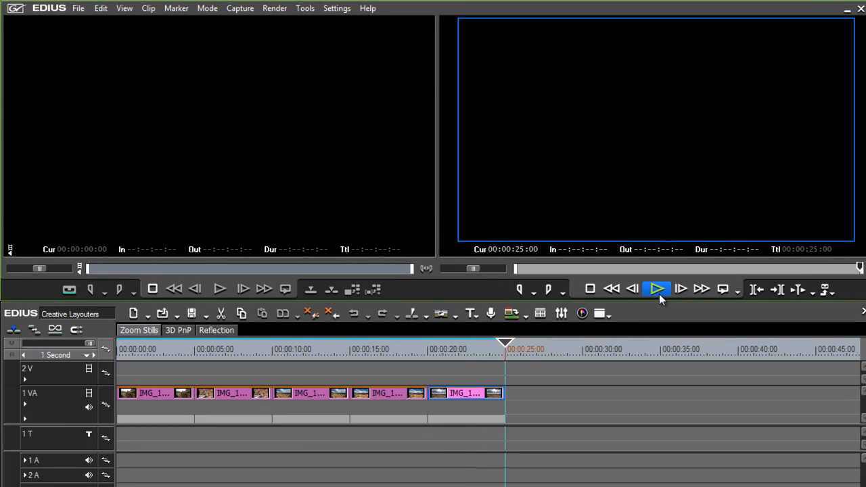
{"action": "left_click", "coordinate": [657, 289]}
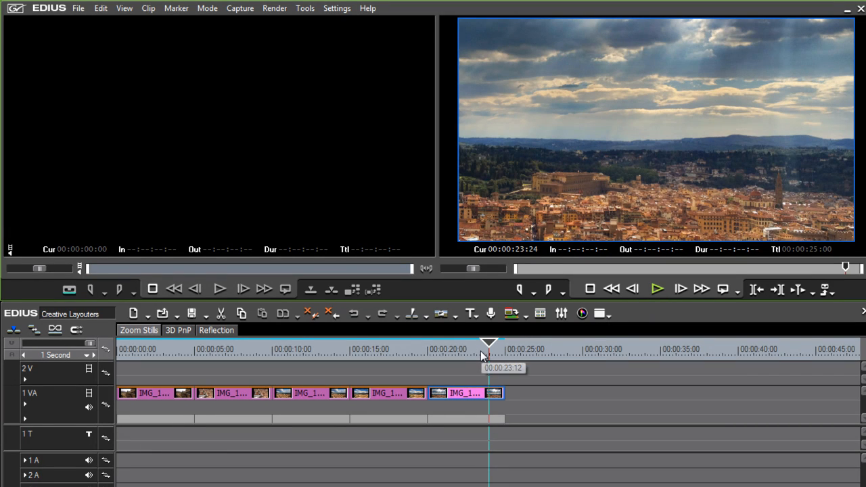
{"action": "mouse_move", "coordinate": [158, 330]}
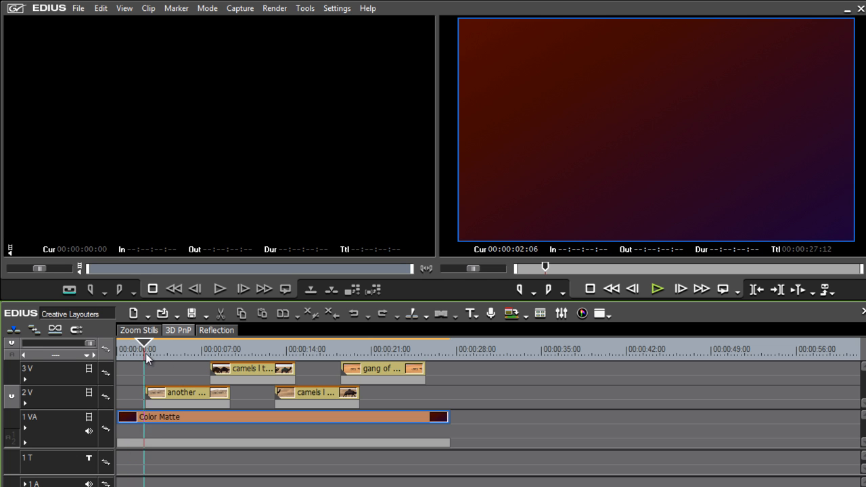
- Scrub through the 3D PnP camel clips and select the first clip on track 2V
{"action": "left_click", "coordinate": [169, 349]}
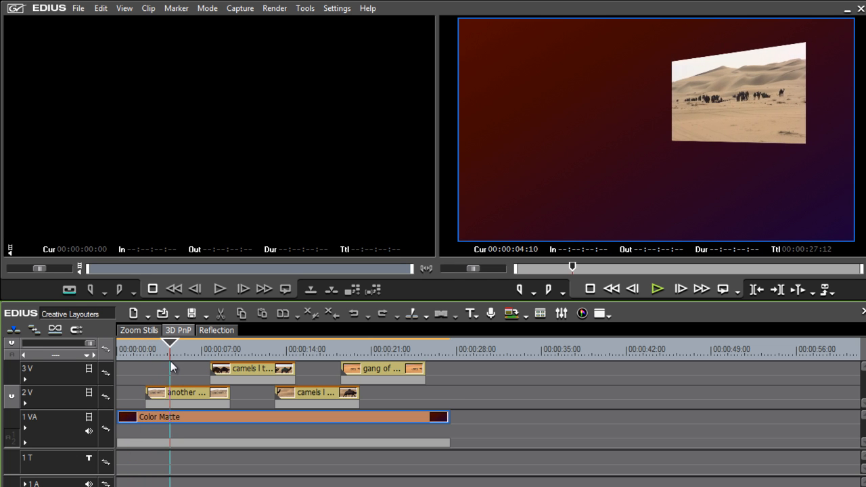
{"action": "left_click", "coordinate": [210, 349]}
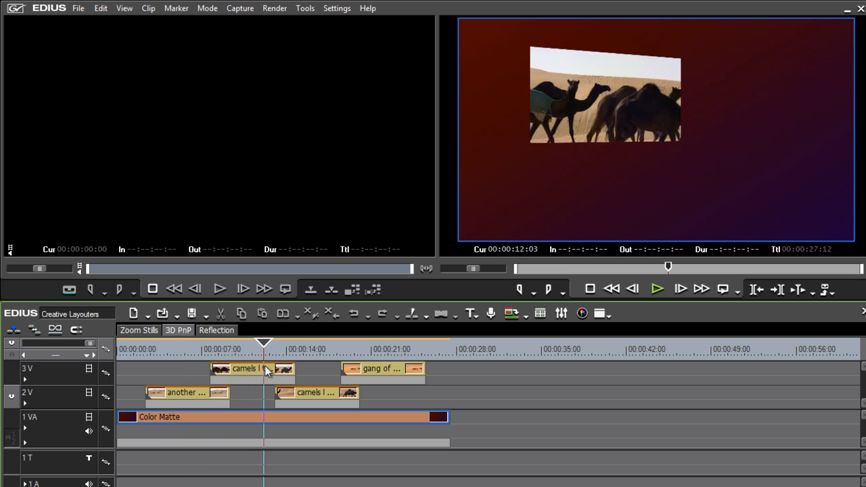
{"action": "left_click", "coordinate": [313, 341]}
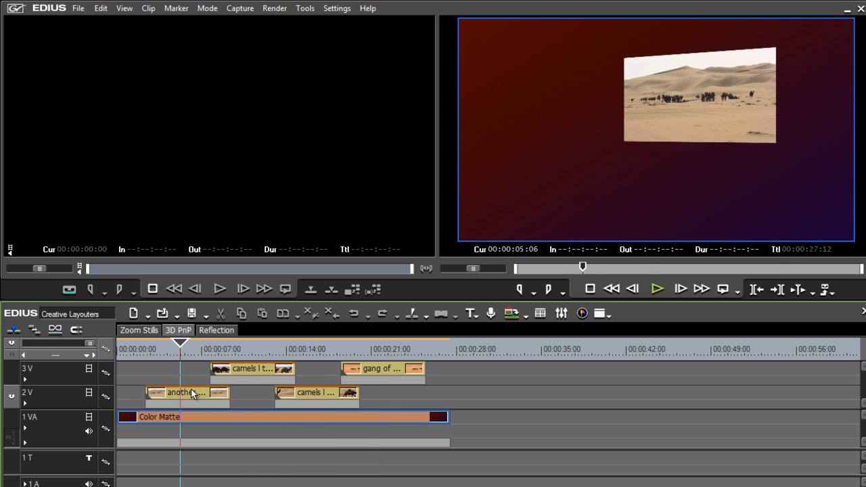
{"action": "left_click", "coordinate": [183, 392]}
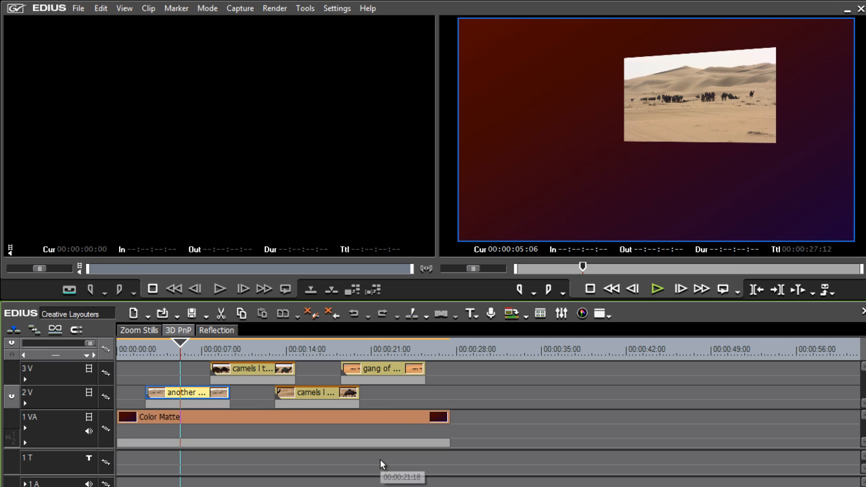
{"action": "mouse_move", "coordinate": [376, 471]}
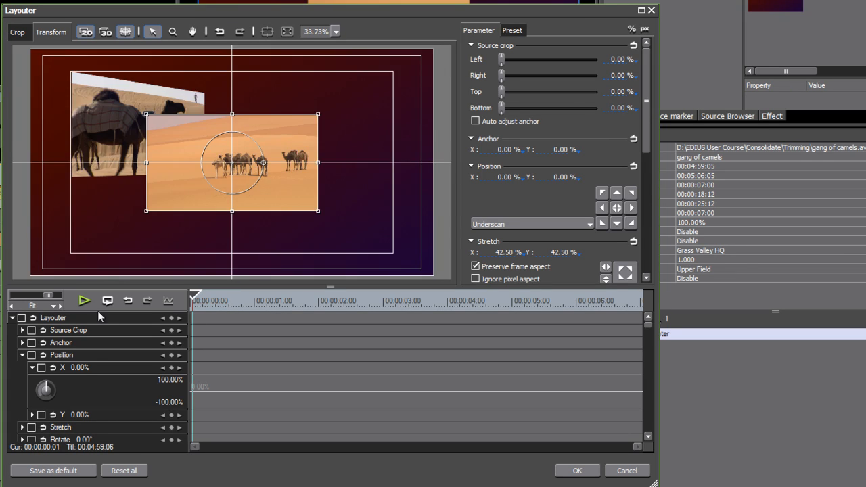
- Enable keyframes for all Layouter parameters on the gang of camels clip and scroll the list
{"action": "left_click", "coordinate": [21, 318]}
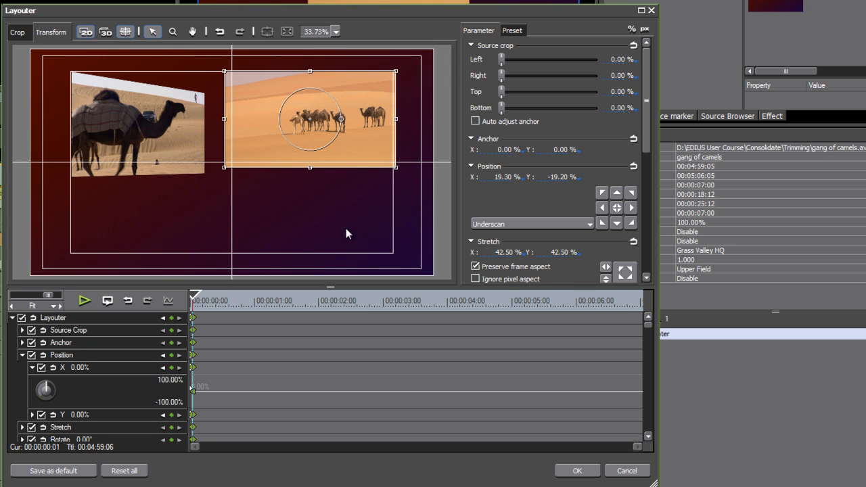
{"action": "scroll", "scroll_direction": "down", "scroll_amount": 3}
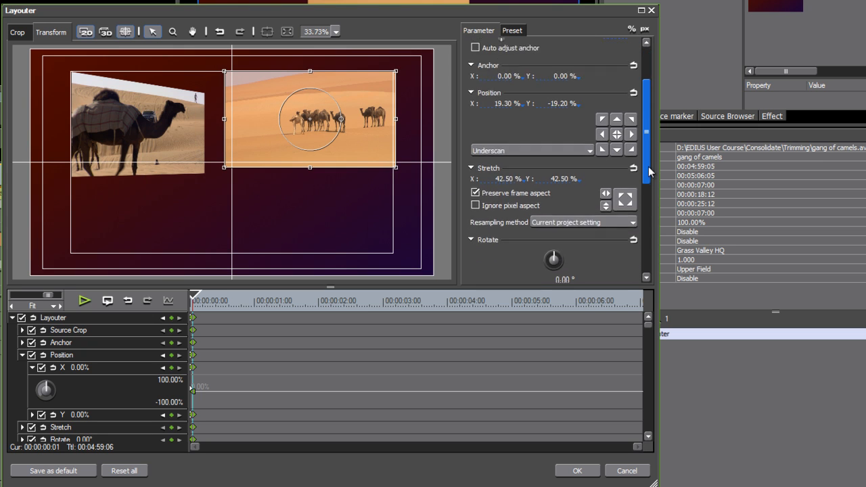
{"action": "scroll", "scroll_direction": "down", "scroll_amount": 3}
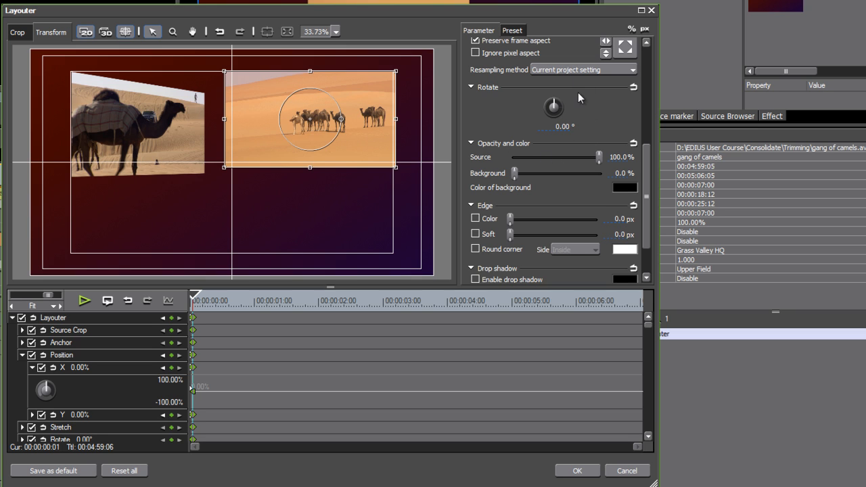
{"action": "mouse_move", "coordinate": [559, 150]}
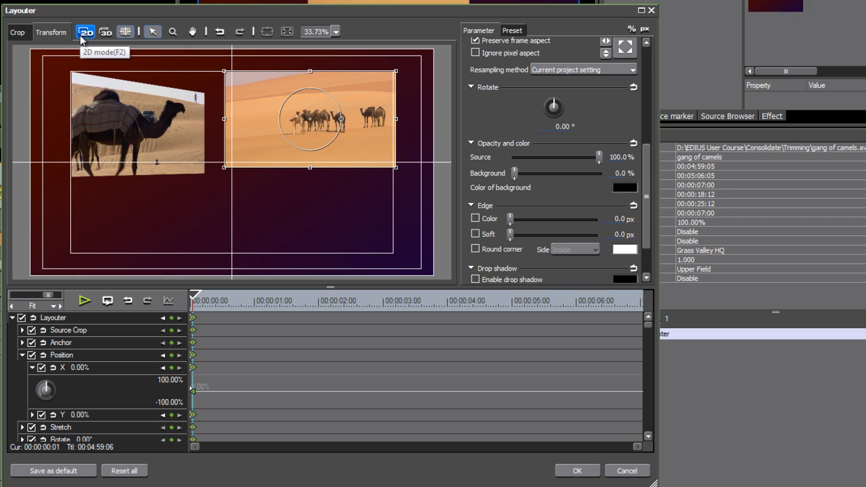
- Put the camel clip's layout in 3D mode, expand its parameters, and enable rotation keyframing
{"action": "left_click", "coordinate": [105, 31]}
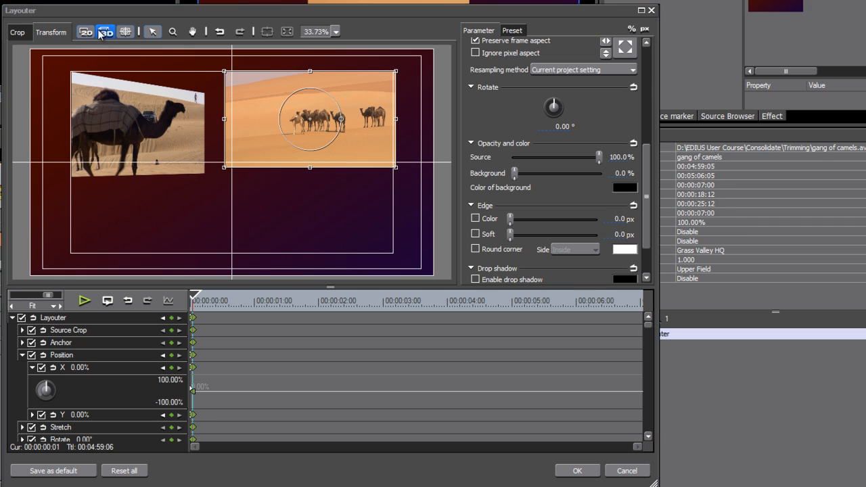
{"action": "left_click", "coordinate": [106, 31]}
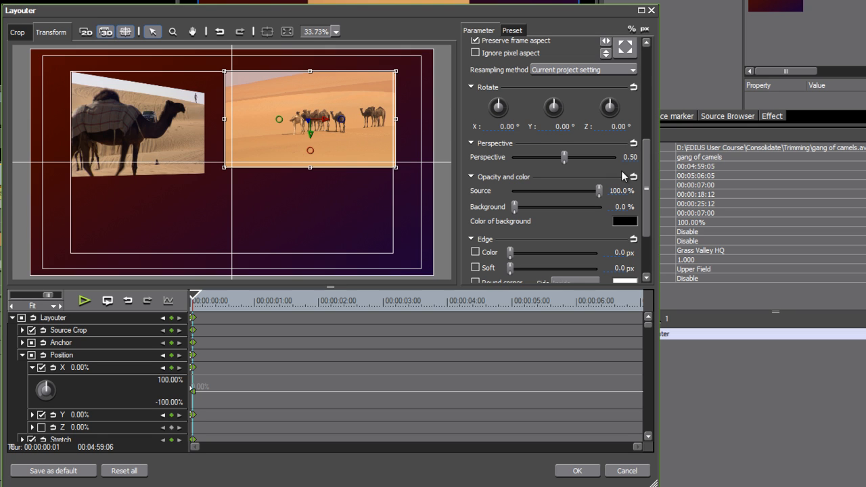
{"action": "mouse_move", "coordinate": [648, 330]}
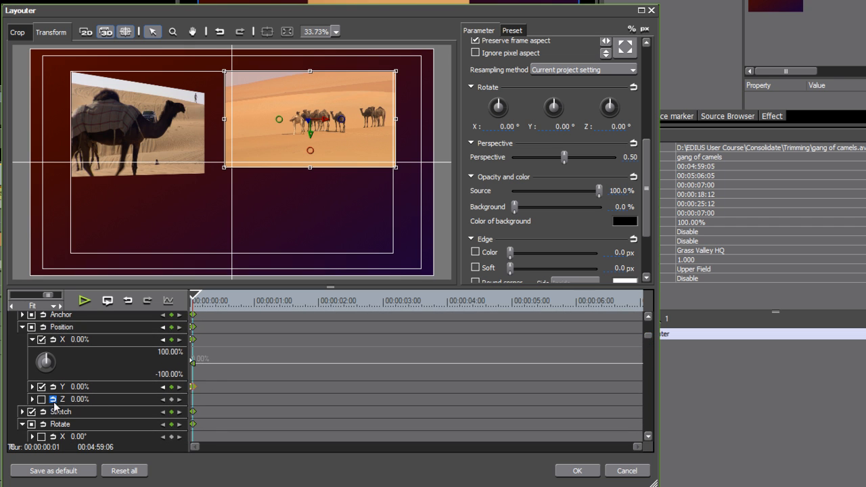
{"action": "left_click", "coordinate": [41, 400]}
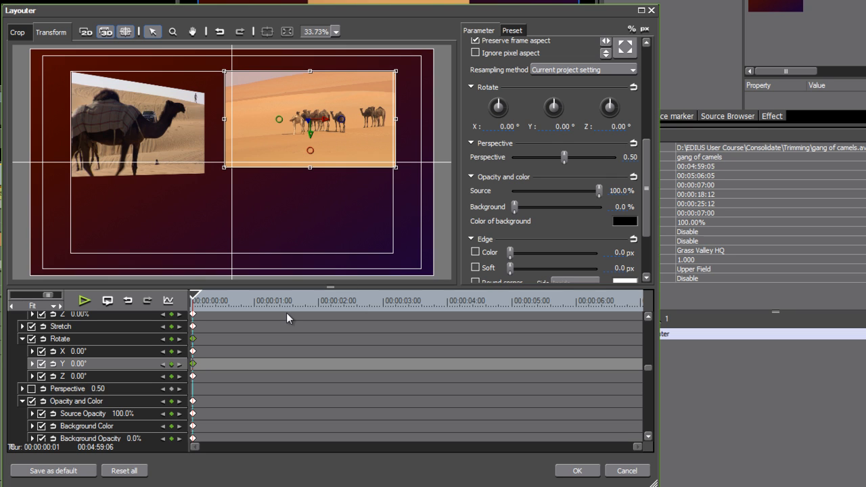
{"action": "mouse_move", "coordinate": [284, 349]}
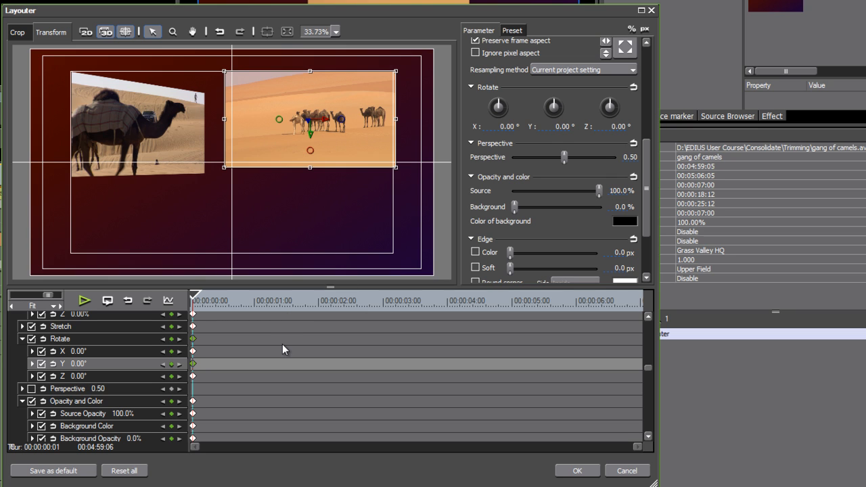
{"action": "mouse_move", "coordinate": [168, 240]}
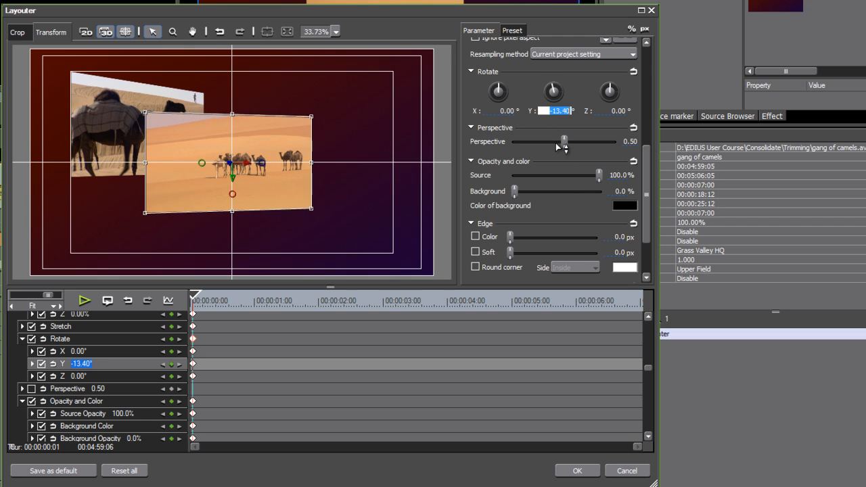
- Turn the camel clip 44.10° on Y, then near its end move it left at −44.10°
{"action": "left_click_drag", "start_coordinate": [553, 91], "coordinate": [562, 86]}
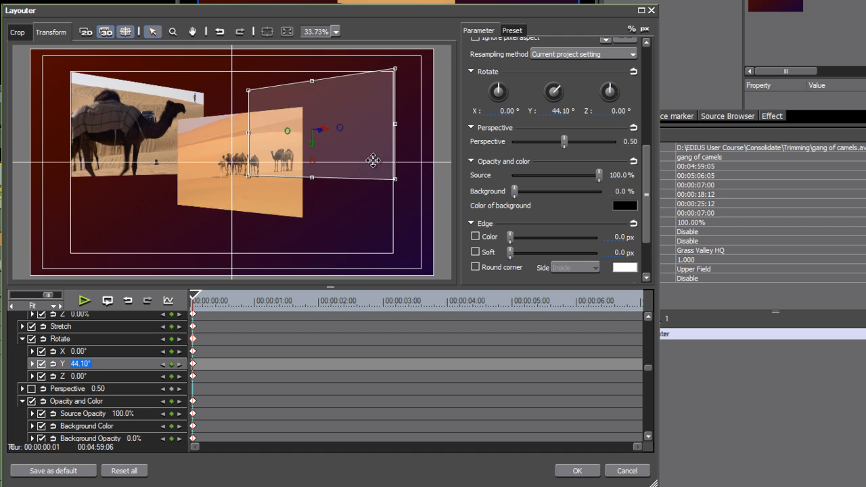
{"action": "left_click", "coordinate": [255, 300]}
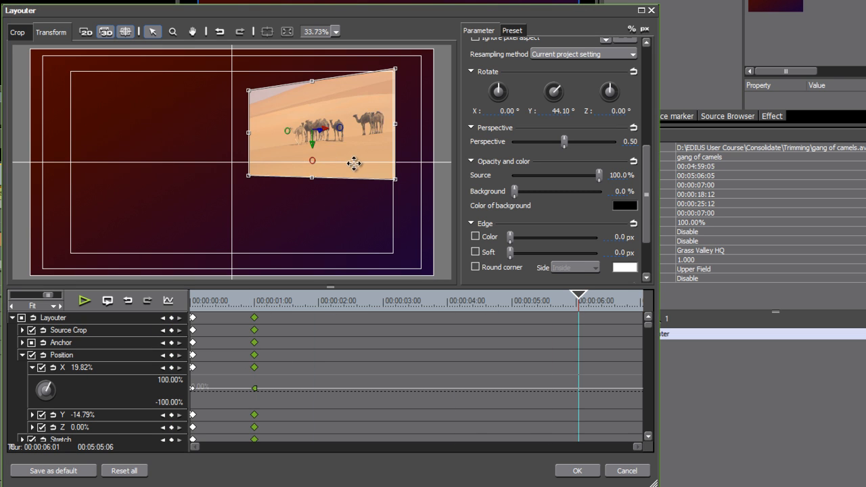
{"action": "left_click_drag", "start_coordinate": [355, 161], "coordinate": [100, 156]}
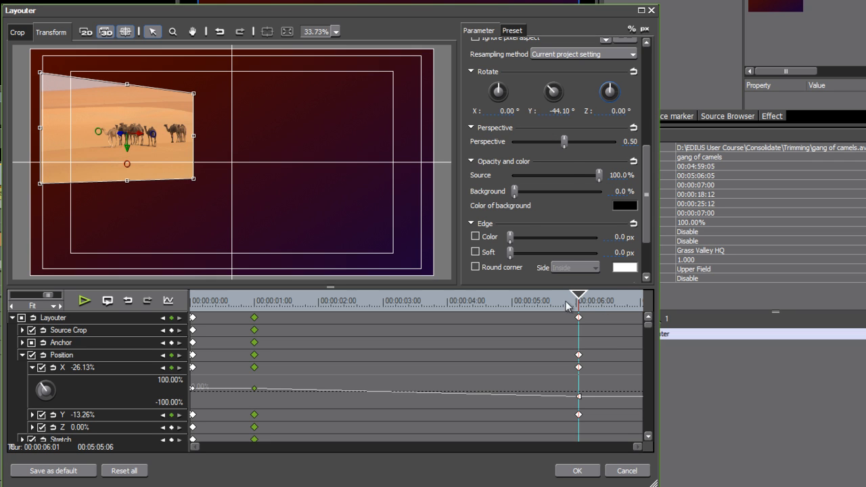
{"action": "mouse_move", "coordinate": [583, 302]}
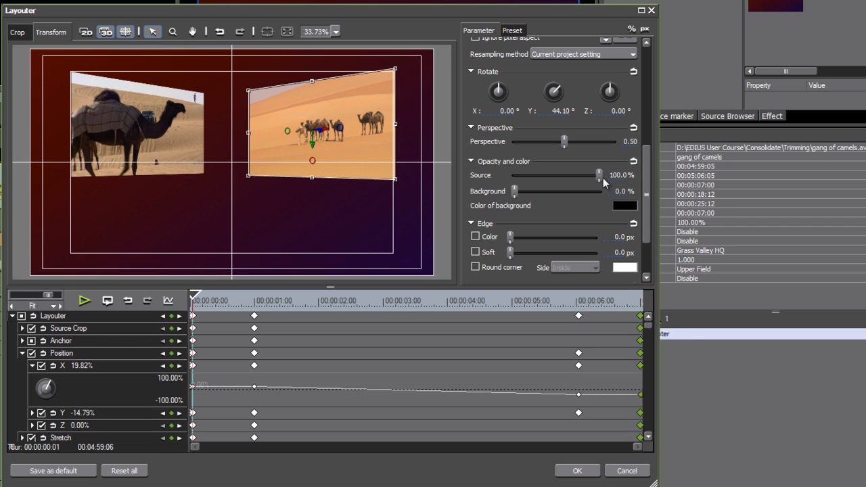
- Keyframe the camel clip's opacity low near the start, preview the fade, and confirm the Layouter
{"action": "left_click_drag", "start_coordinate": [599, 175], "coordinate": [533, 175]}
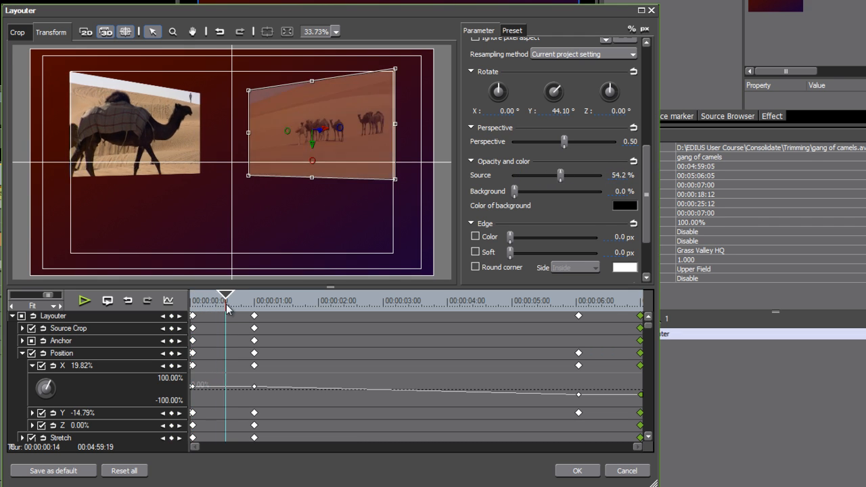
{"action": "left_click", "coordinate": [639, 295]}
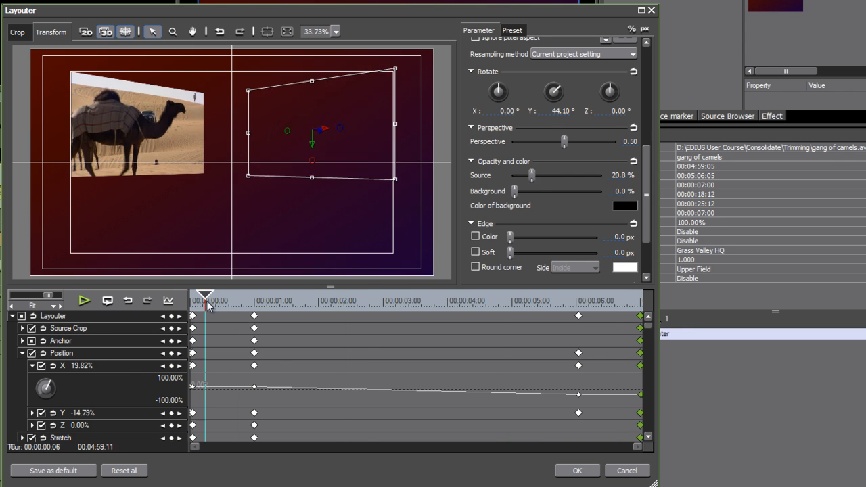
{"action": "left_click_drag", "start_coordinate": [206, 296], "coordinate": [602, 296]}
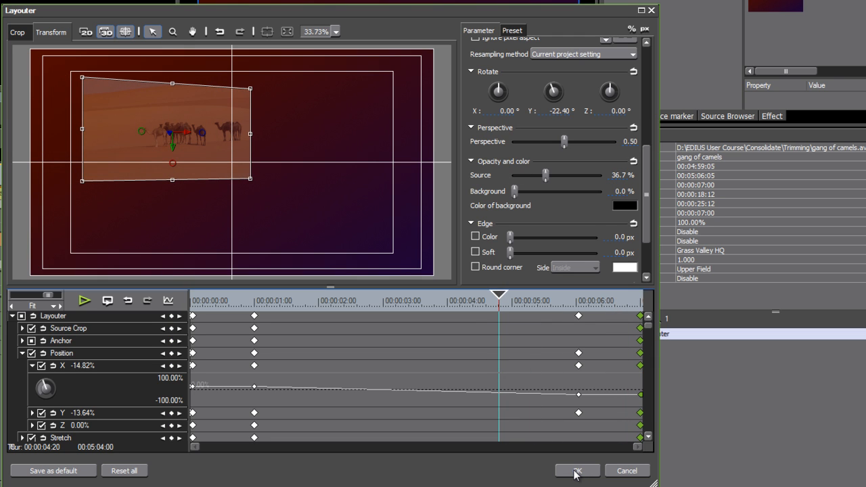
{"action": "left_click", "coordinate": [577, 471]}
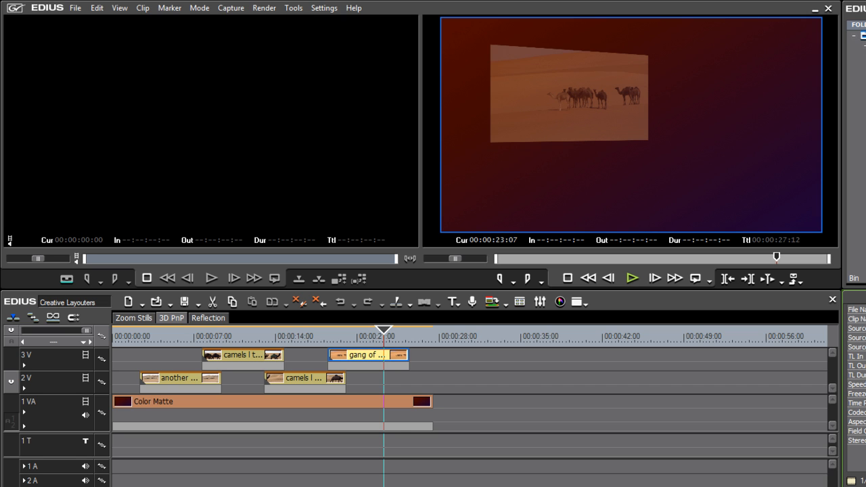
{"action": "mouse_move", "coordinate": [409, 364]}
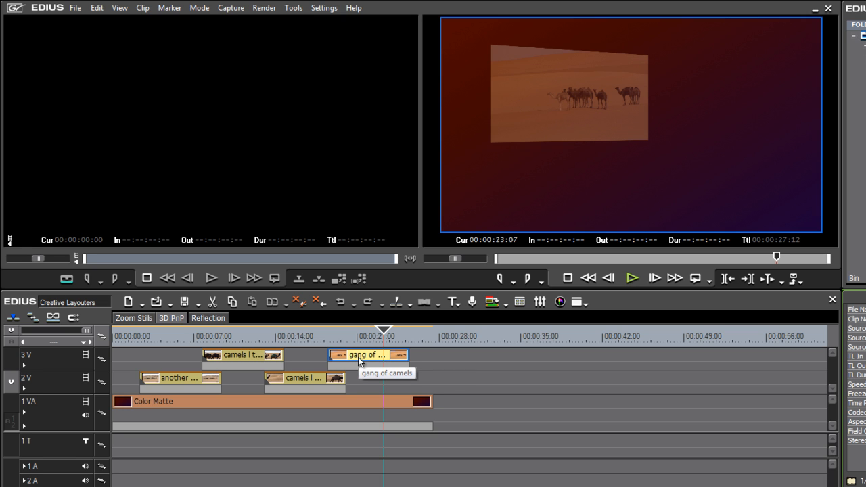
- Check the gang of camels clip's context menu, then switch to the Reflection sequence
{"action": "right_click", "coordinate": [369, 354]}
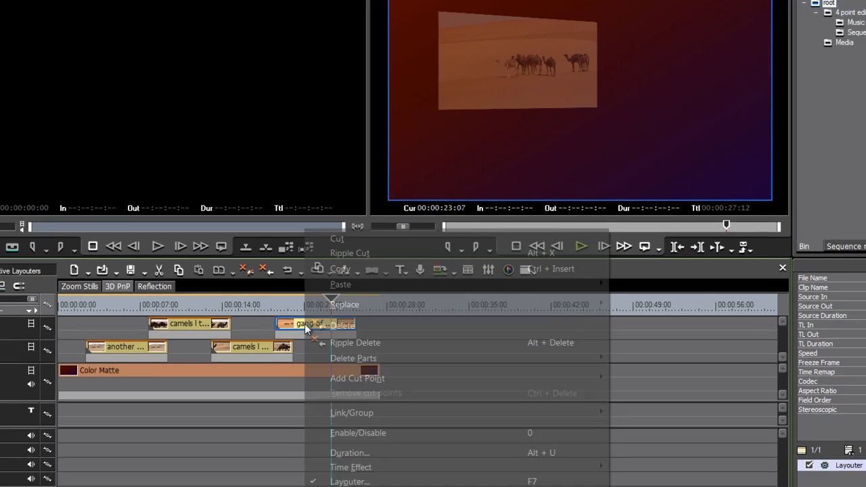
{"action": "left_click", "coordinate": [350, 453]}
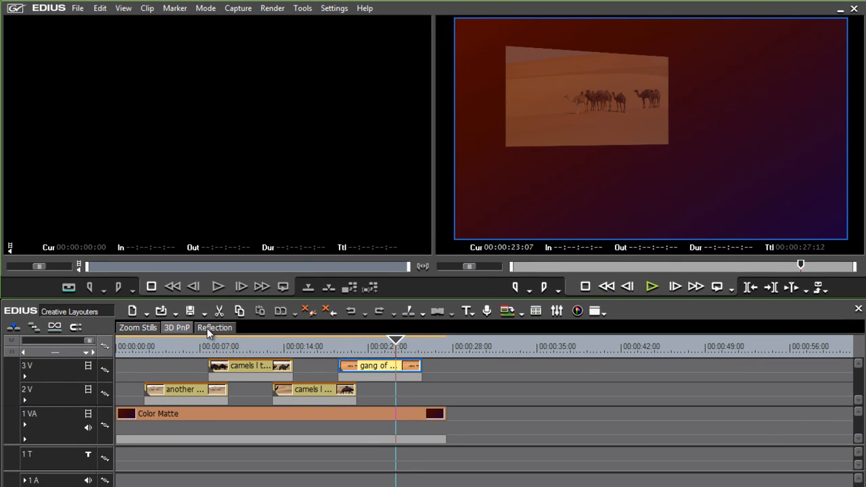
{"action": "mouse_move", "coordinate": [215, 327]}
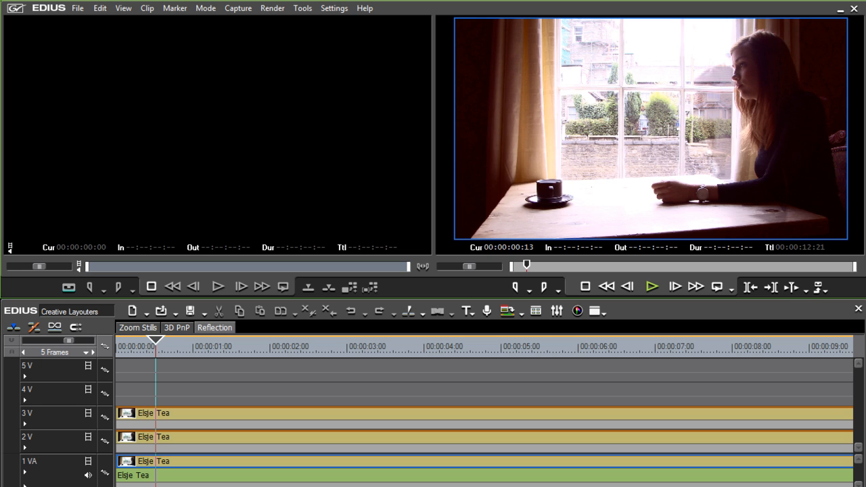
- Move the playhead later in the tea clip and select the Elsje Tea clip
{"action": "left_click", "coordinate": [338, 346]}
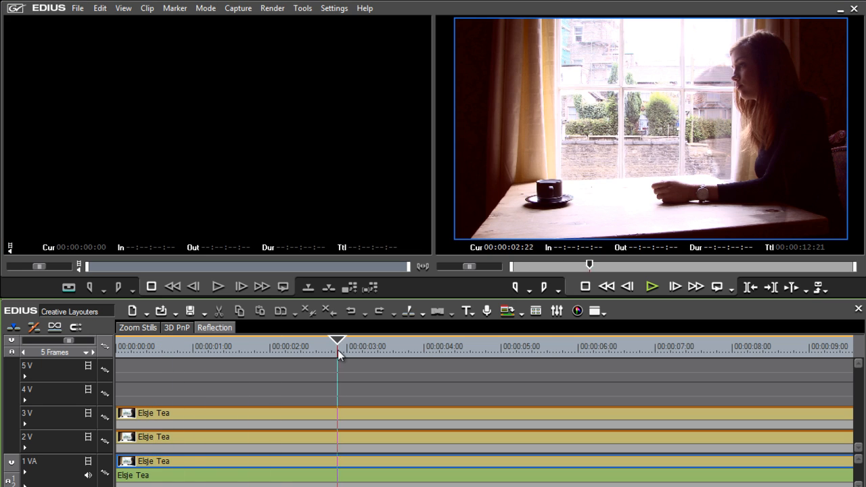
{"action": "left_click", "coordinate": [734, 342]}
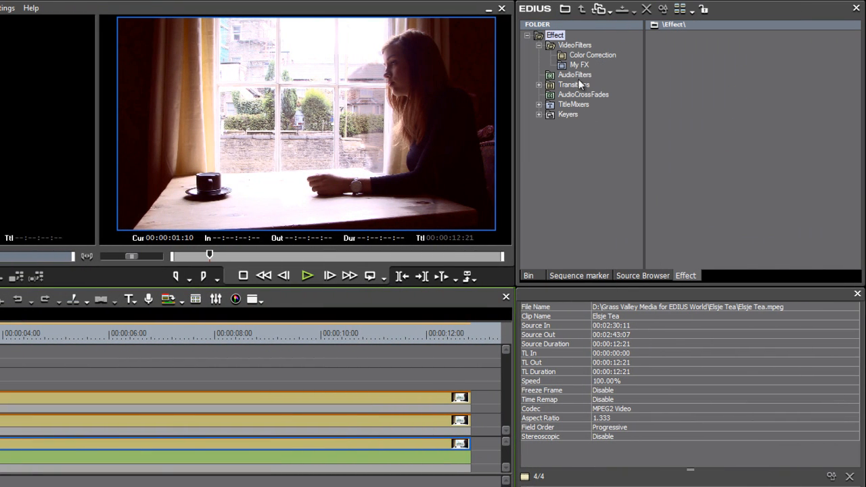
- Open the VideoFilters folder and scroll down to pick out the Mask filter
{"action": "left_click", "coordinate": [575, 45]}
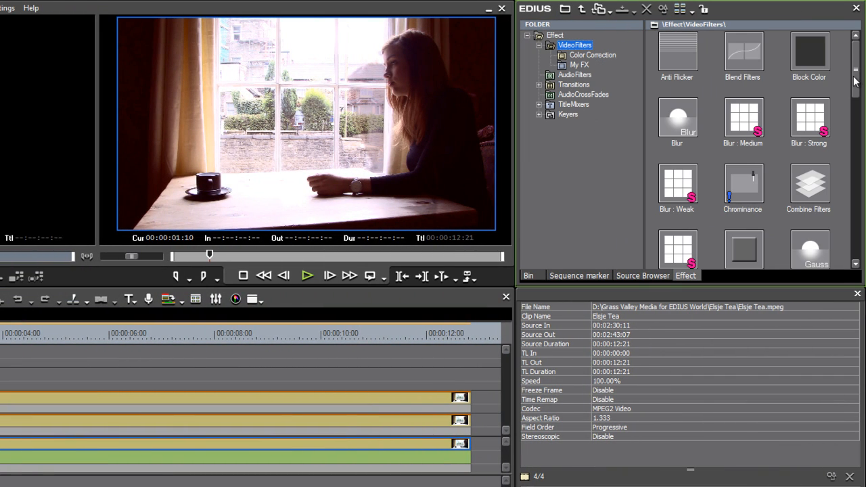
{"action": "scroll", "scroll_direction": "down", "scroll_amount": 3}
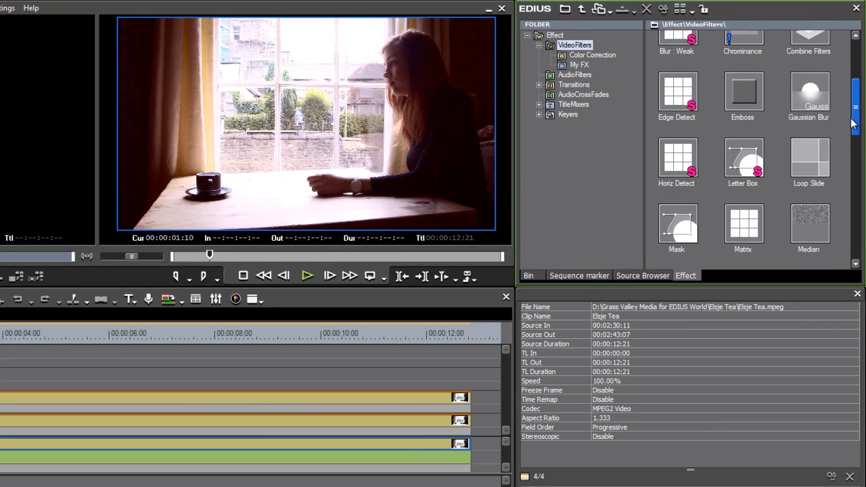
{"action": "scroll", "scroll_direction": "down", "scroll_amount": 3}
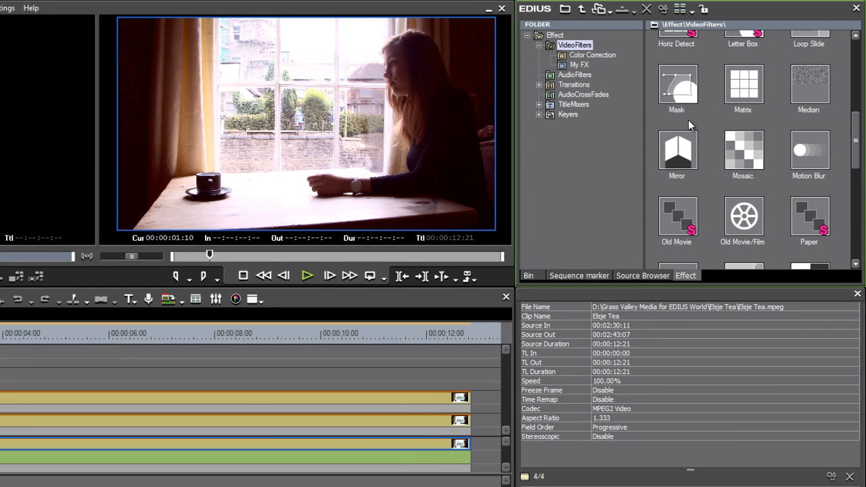
{"action": "left_click", "coordinate": [677, 85]}
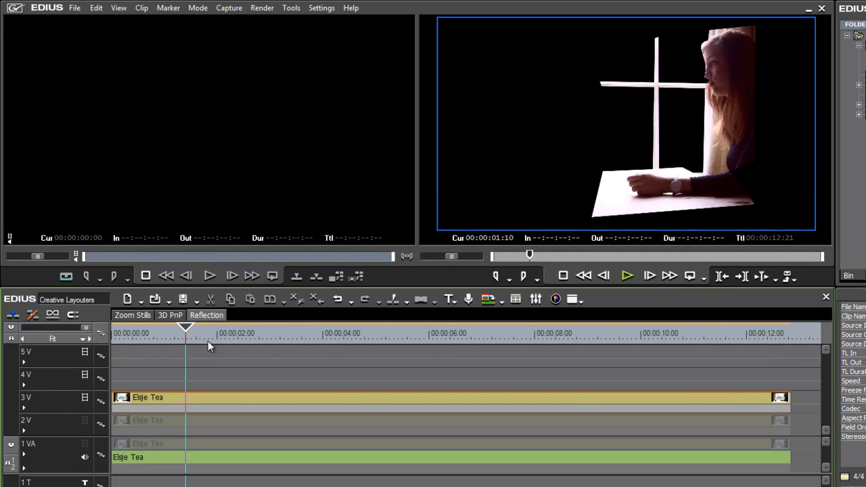
- Toggle track video outputs to compare layers, then select the top Elsje Tea clip
{"action": "left_click", "coordinate": [473, 333]}
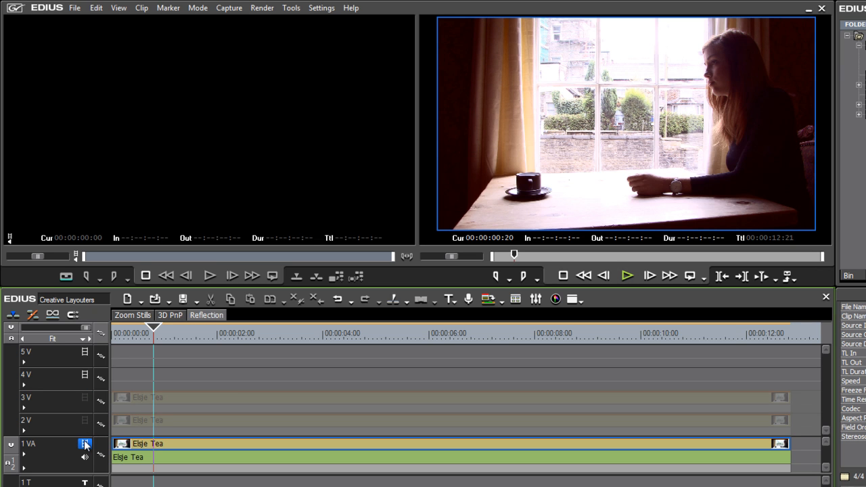
{"action": "left_click", "coordinate": [274, 333]}
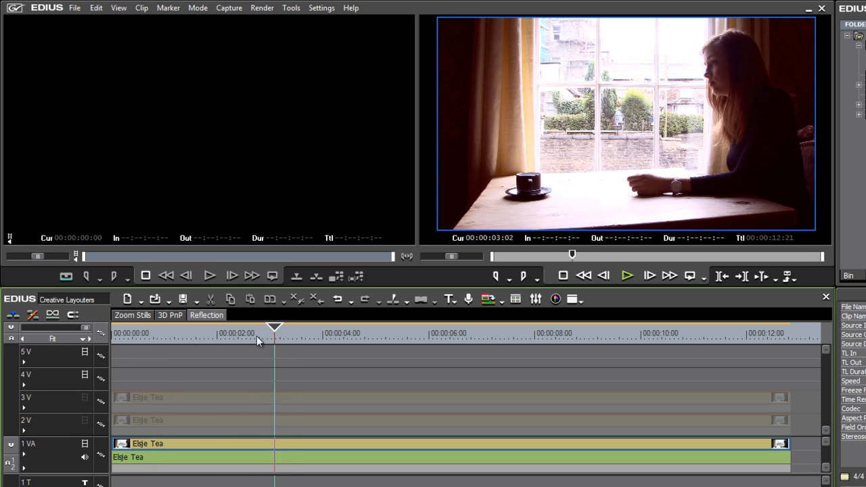
{"action": "left_click", "coordinate": [154, 334]}
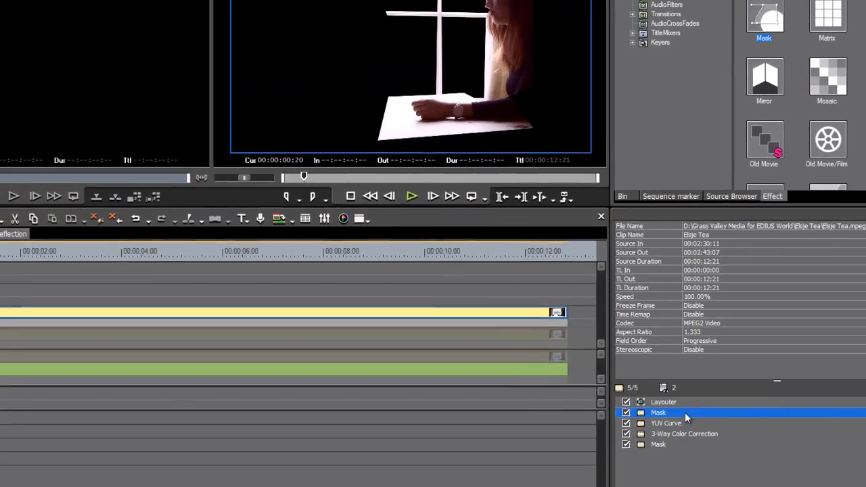
- Review the first Mask's settings on the 3V tea clip, then open the second Mask
{"action": "double_click", "coordinate": [659, 413]}
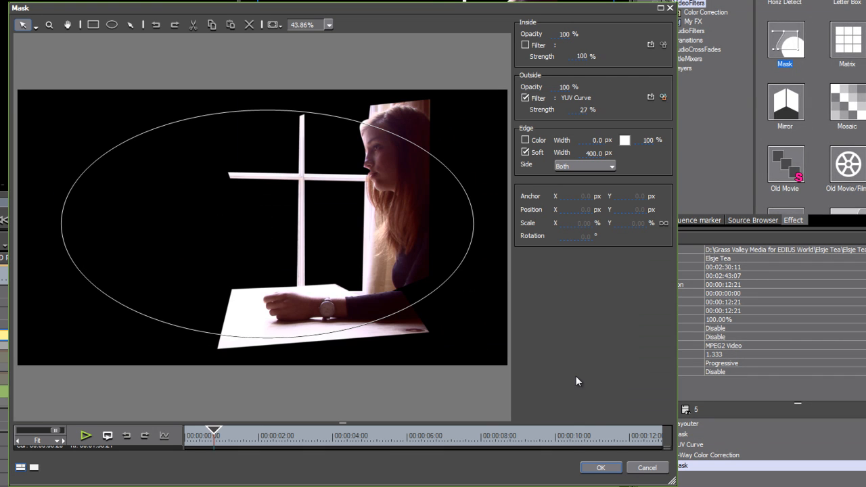
{"action": "left_click", "coordinate": [600, 467]}
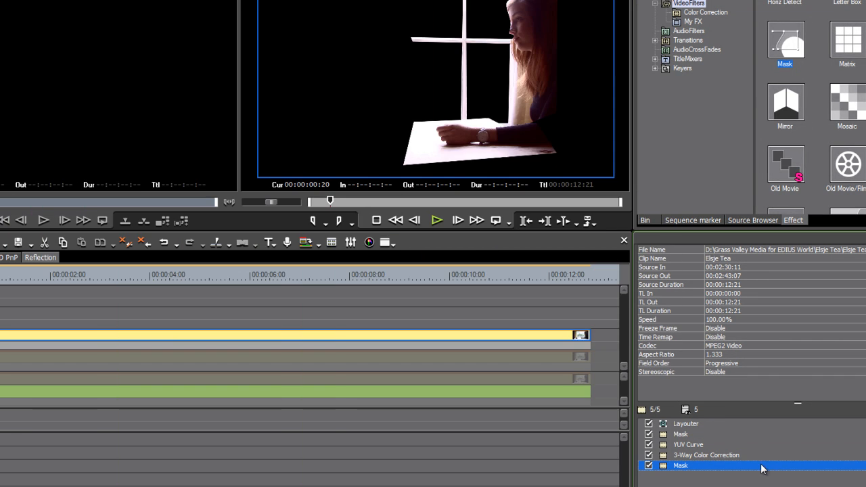
{"action": "double_click", "coordinate": [681, 466]}
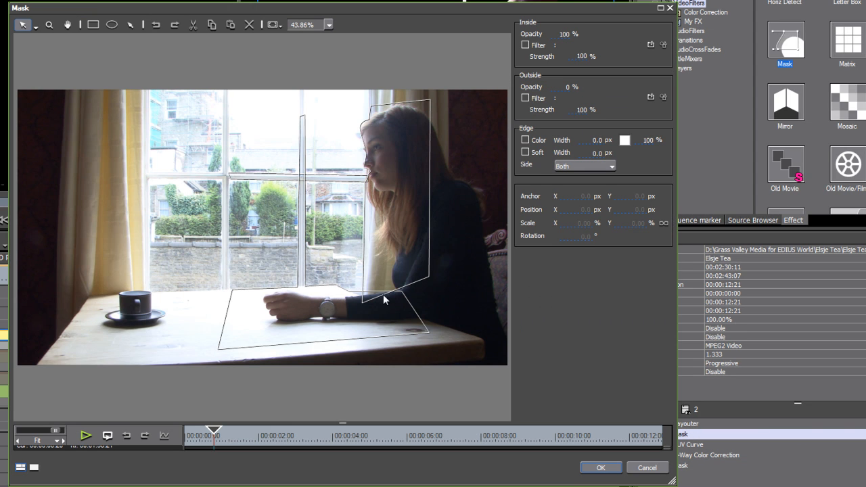
{"action": "mouse_move", "coordinate": [321, 296]}
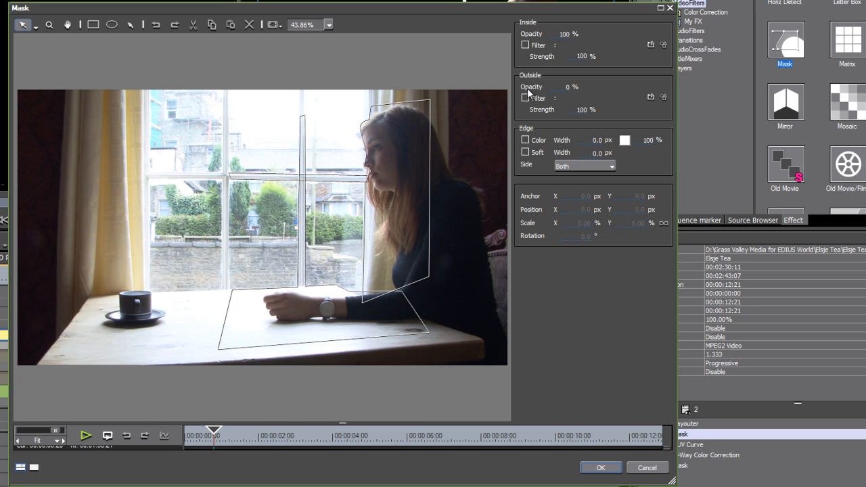
{"action": "mouse_move", "coordinate": [428, 161]}
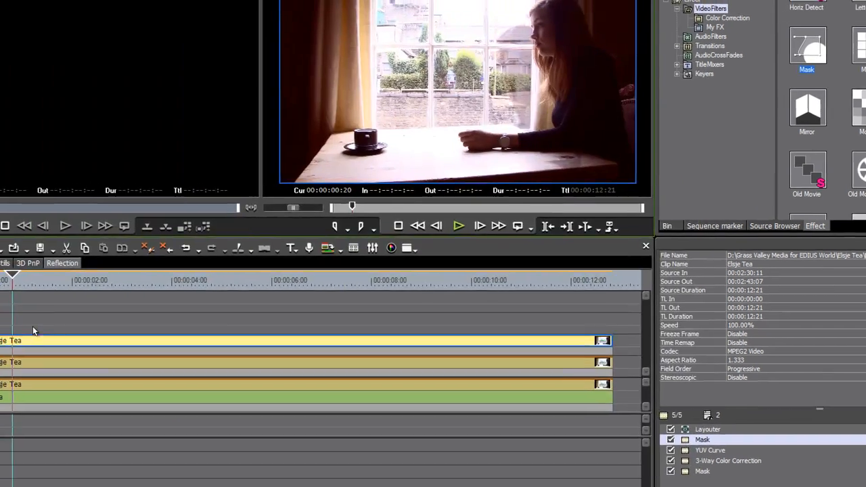
{"action": "left_click", "coordinate": [302, 8]}
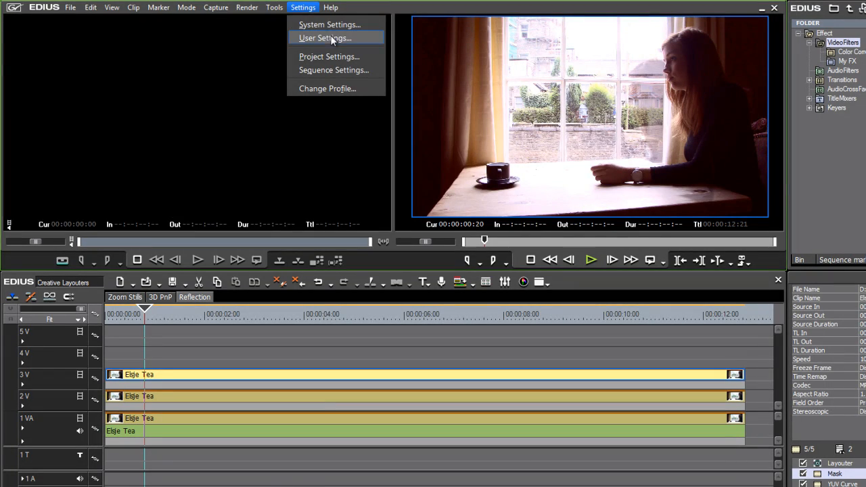
{"action": "left_click", "coordinate": [324, 38]}
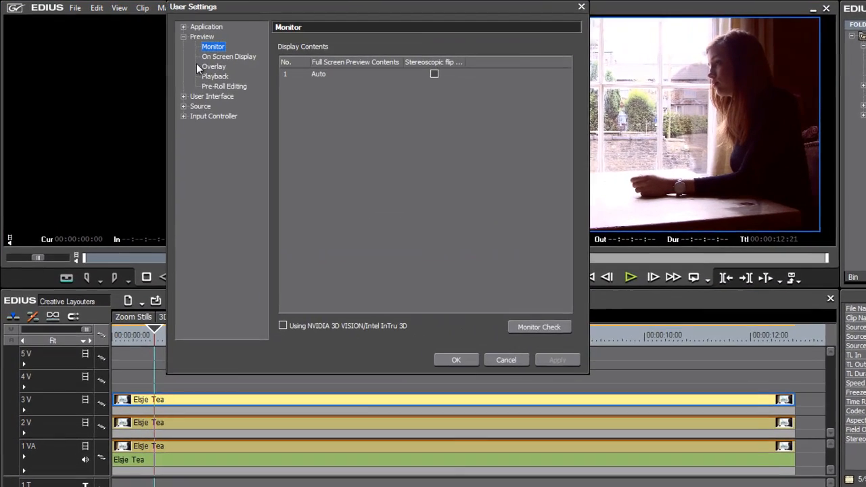
{"action": "left_click", "coordinate": [215, 76]}
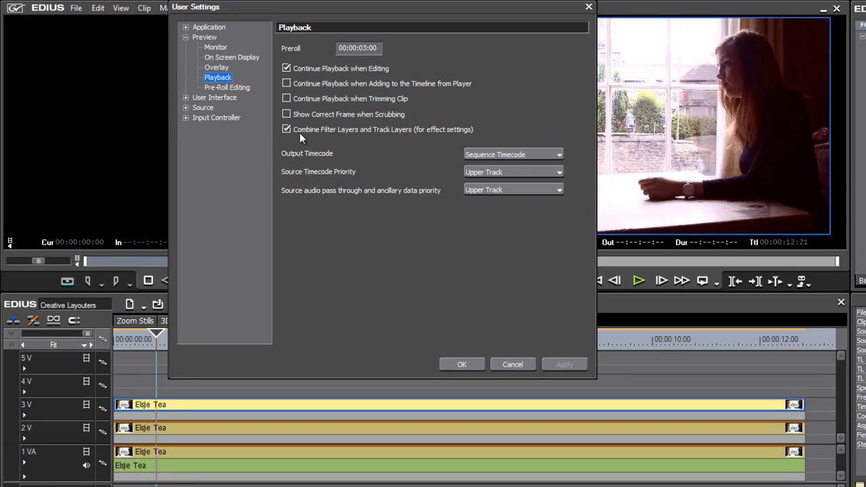
{"action": "mouse_move", "coordinate": [363, 142]}
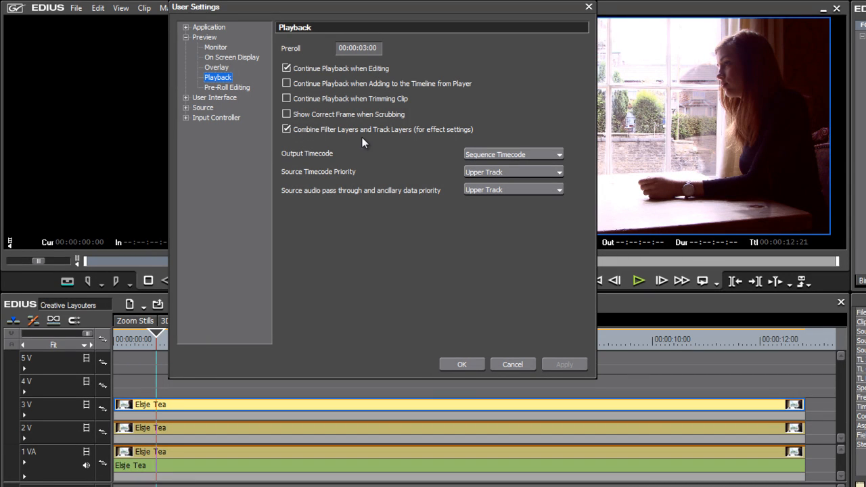
{"action": "mouse_move", "coordinate": [426, 145]}
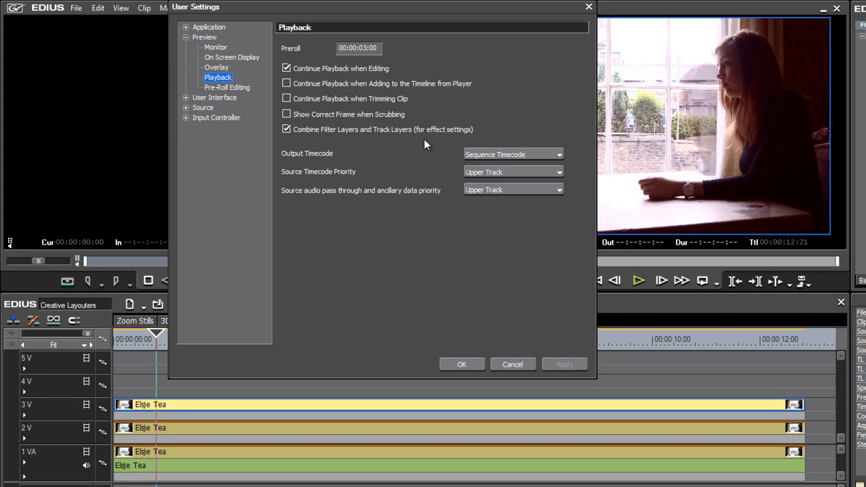
{"action": "mouse_move", "coordinate": [330, 184]}
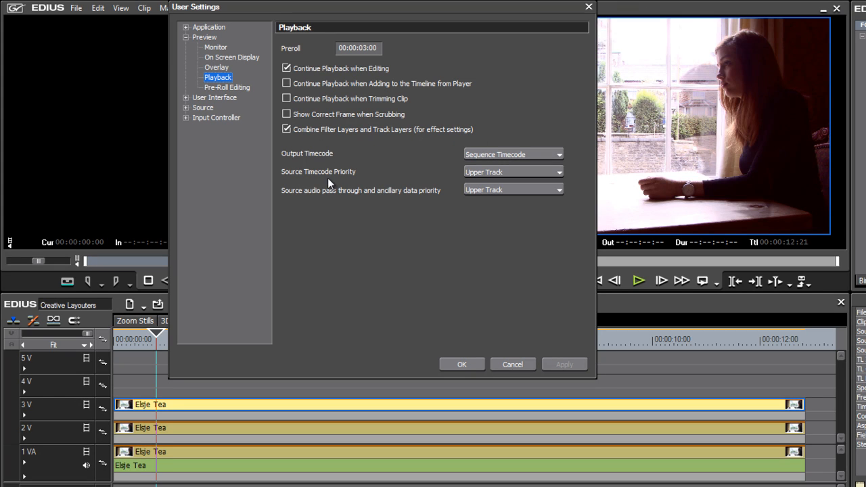
{"action": "left_click", "coordinate": [512, 364]}
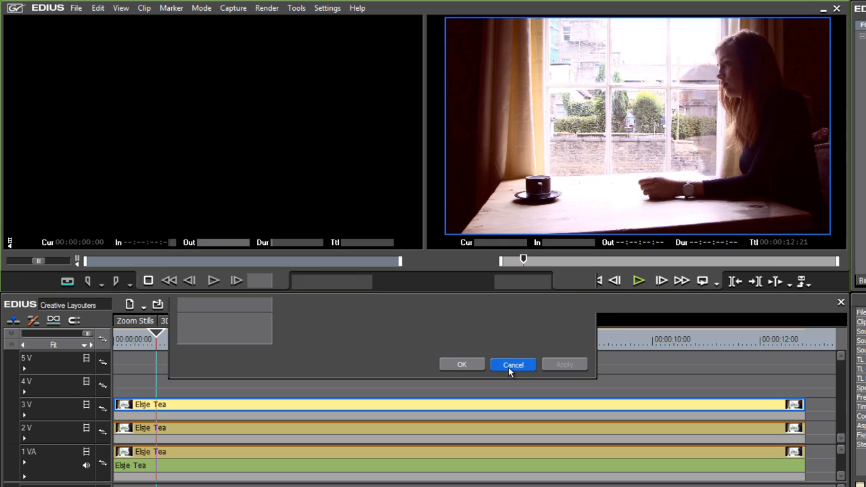
{"action": "left_click", "coordinate": [513, 365]}
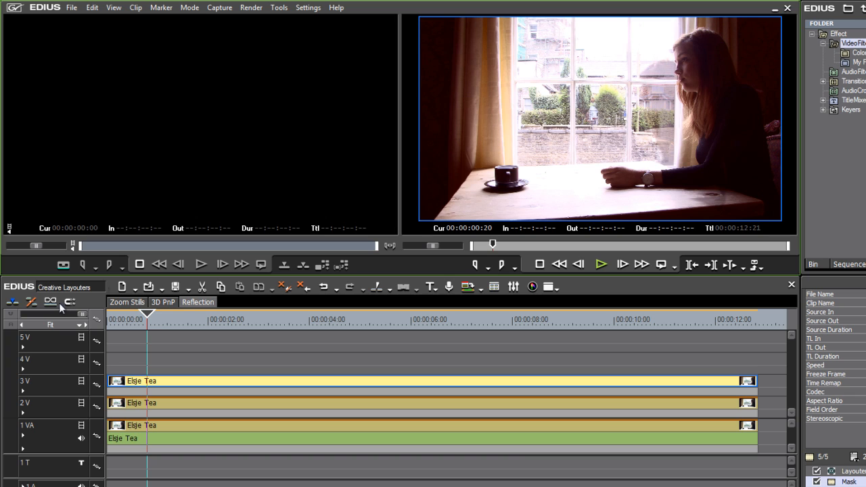
- Work in the Mask editor on the woman's silhouette outline for the 2V tea clip
{"action": "left_click", "coordinate": [79, 403]}
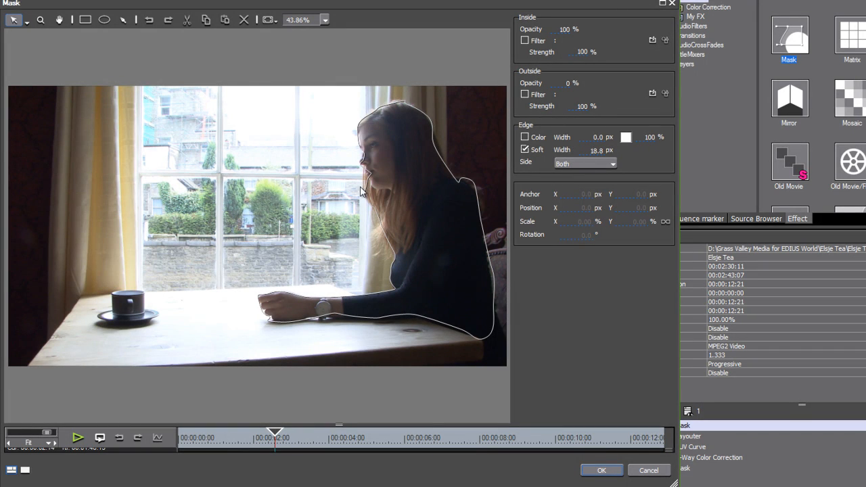
{"action": "mouse_move", "coordinate": [334, 324]}
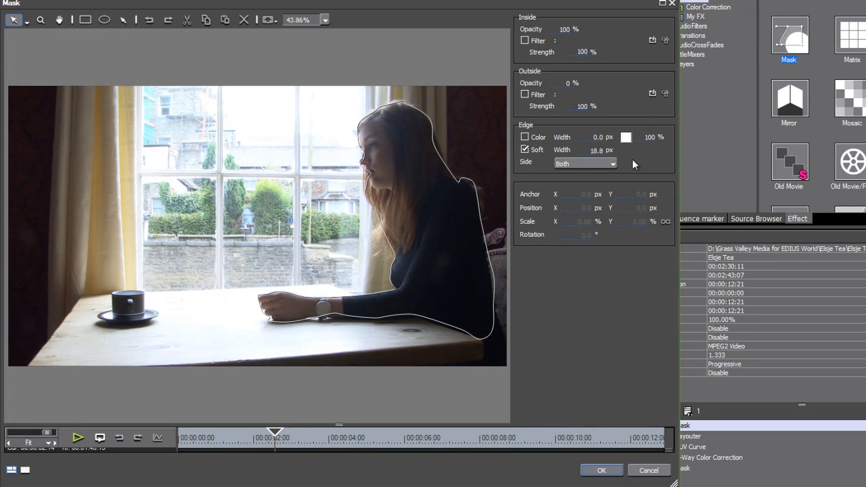
{"action": "mouse_move", "coordinate": [428, 331]}
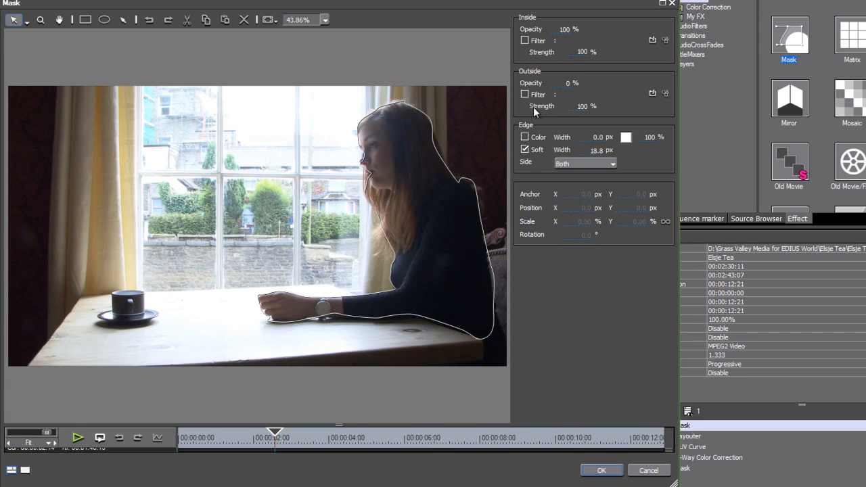
{"action": "mouse_move", "coordinate": [555, 101]}
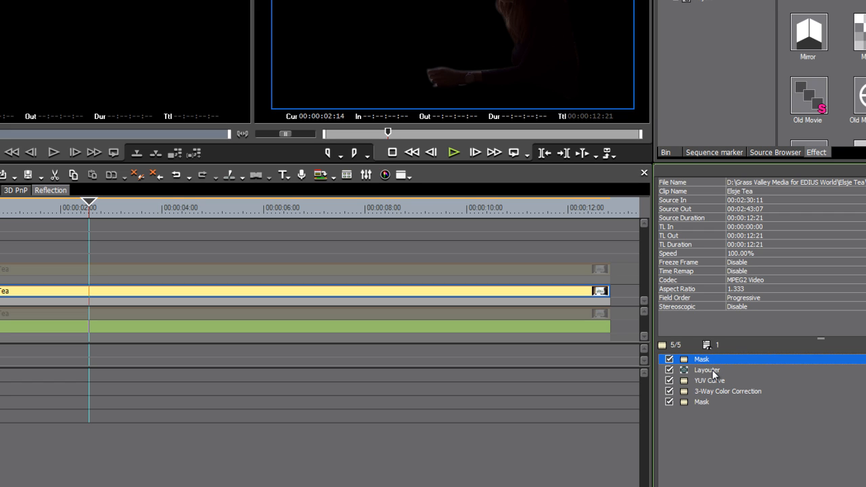
- Open the silhouette clip's Layouter and set Source opacity to about 49%
{"action": "left_click", "coordinate": [707, 369]}
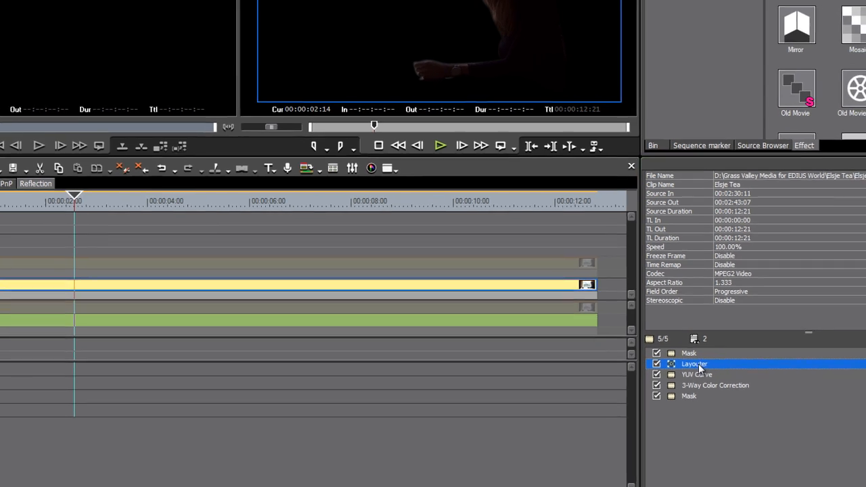
{"action": "double_click", "coordinate": [694, 365]}
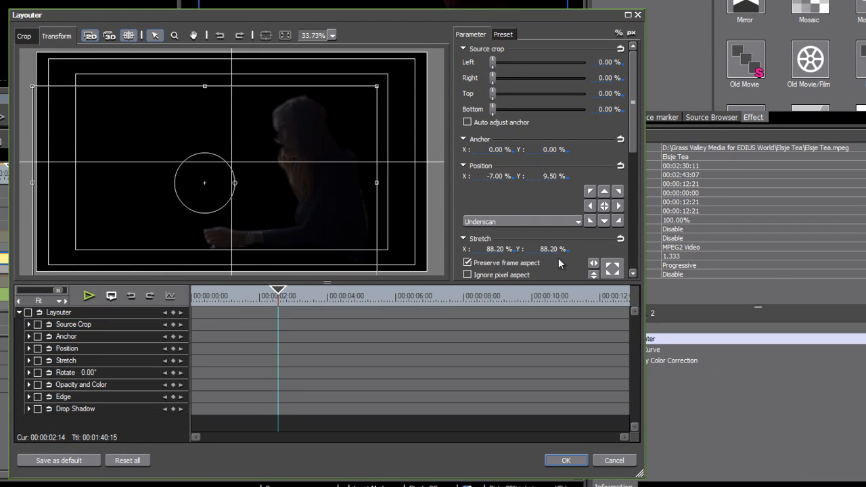
{"action": "scroll", "scroll_direction": "down", "scroll_amount": 3}
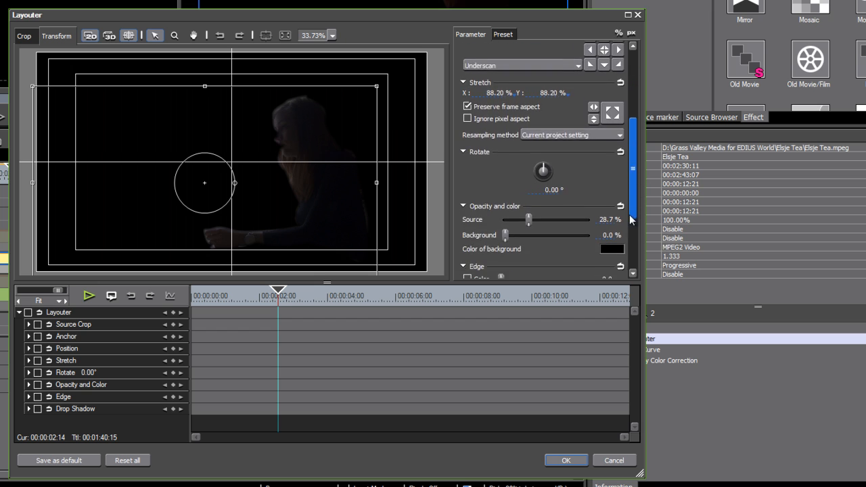
{"action": "scroll", "scroll_direction": "down", "scroll_amount": 3}
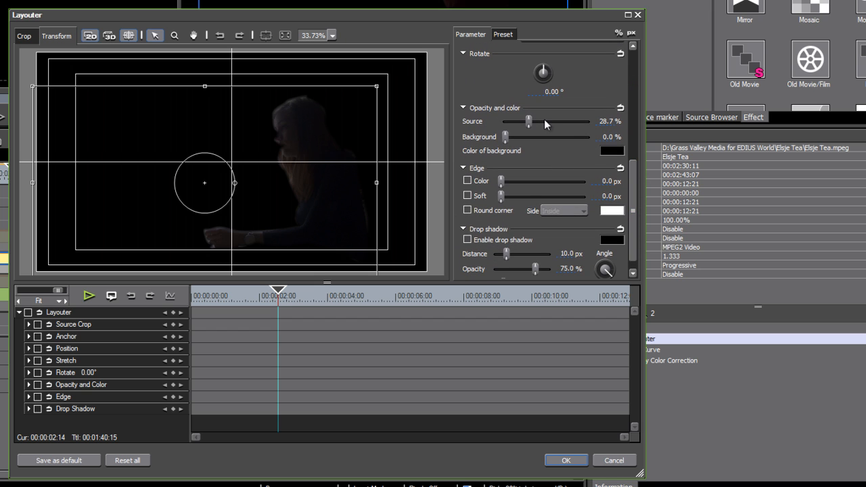
{"action": "left_click_drag", "start_coordinate": [522, 121], "coordinate": [582, 121]}
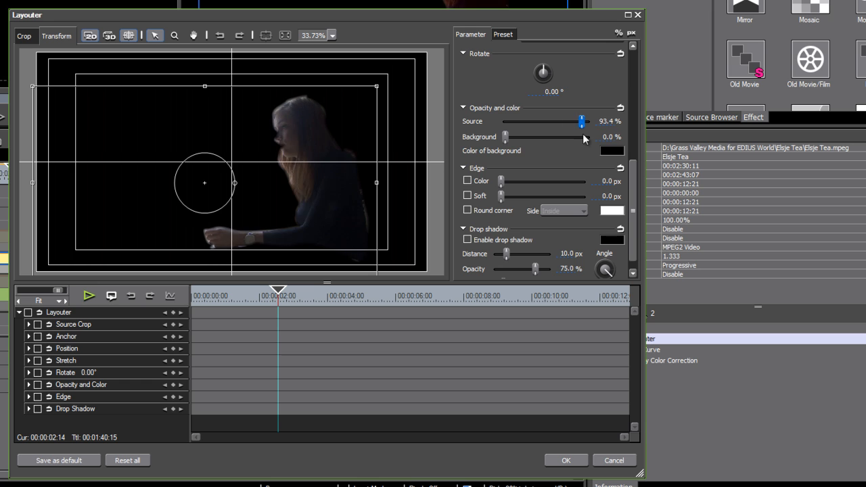
{"action": "left_click_drag", "start_coordinate": [582, 121], "coordinate": [547, 120]}
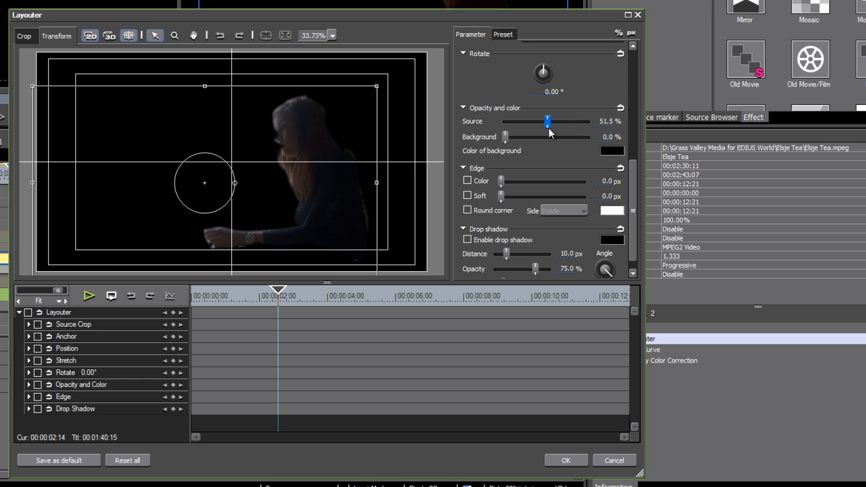
{"action": "left_click_drag", "start_coordinate": [547, 121], "coordinate": [544, 121]}
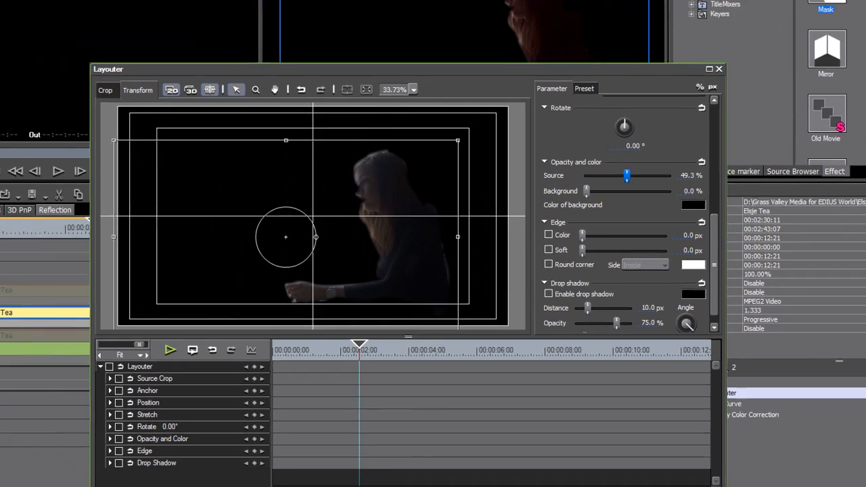
{"action": "left_click", "coordinate": [719, 68]}
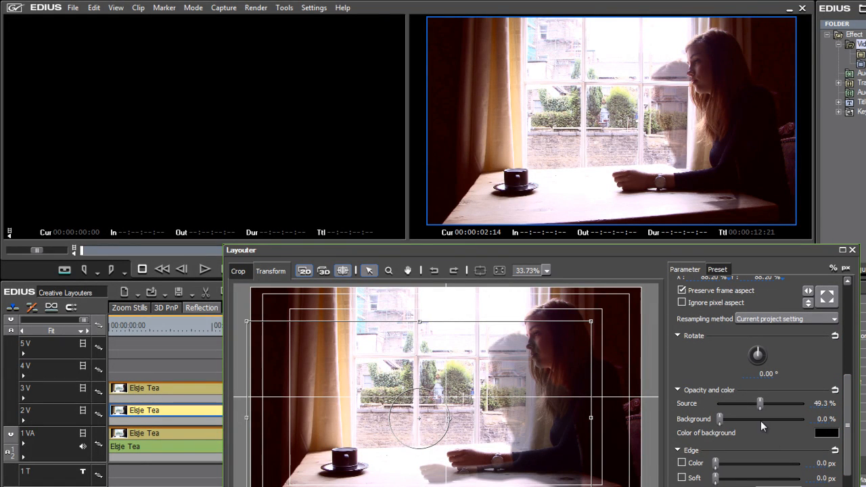
- Settle the reflection's Layouter opacity at 32.4%, then preview the composite near 8 seconds
{"action": "left_click_drag", "start_coordinate": [761, 403], "coordinate": [735, 404]}
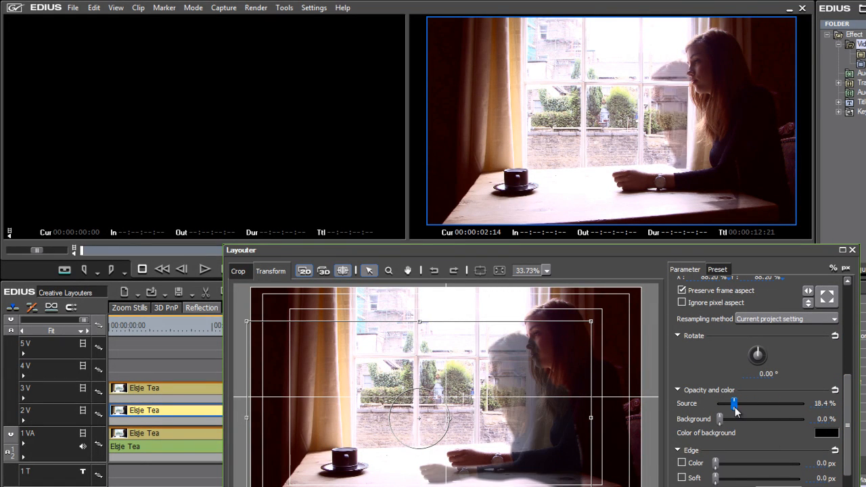
{"action": "left_click_drag", "start_coordinate": [736, 403], "coordinate": [748, 403]}
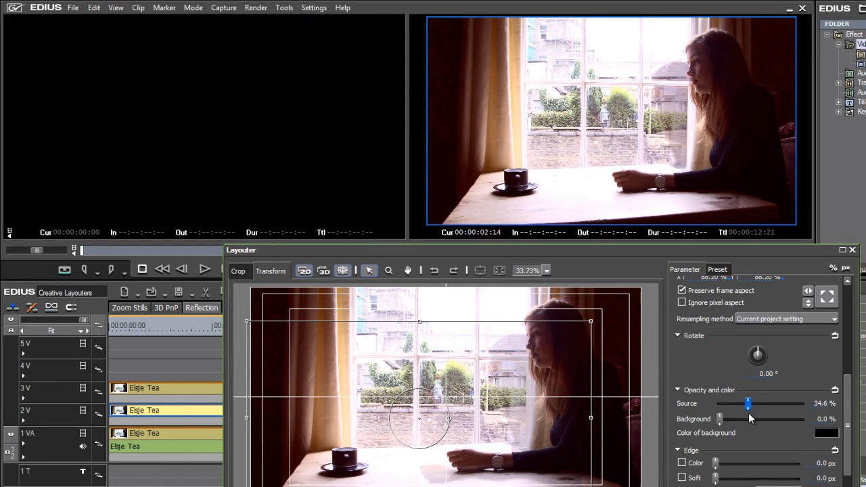
{"action": "left_click_drag", "start_coordinate": [748, 404], "coordinate": [747, 404]}
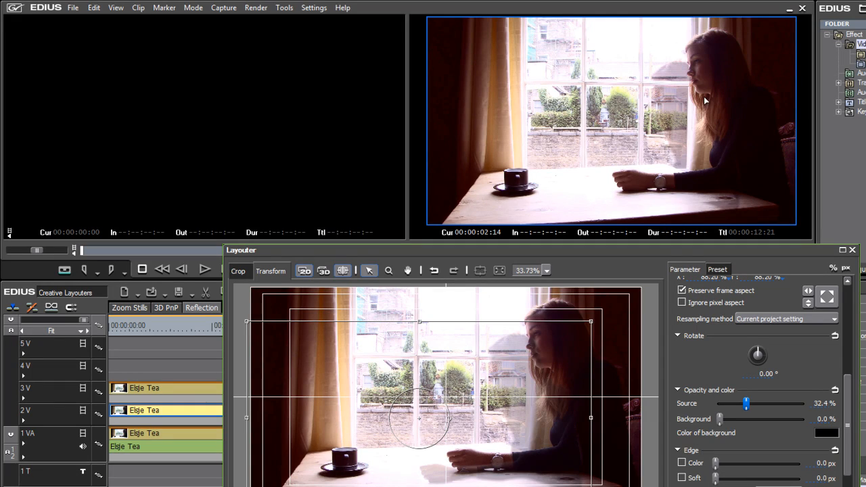
{"action": "mouse_move", "coordinate": [625, 256]}
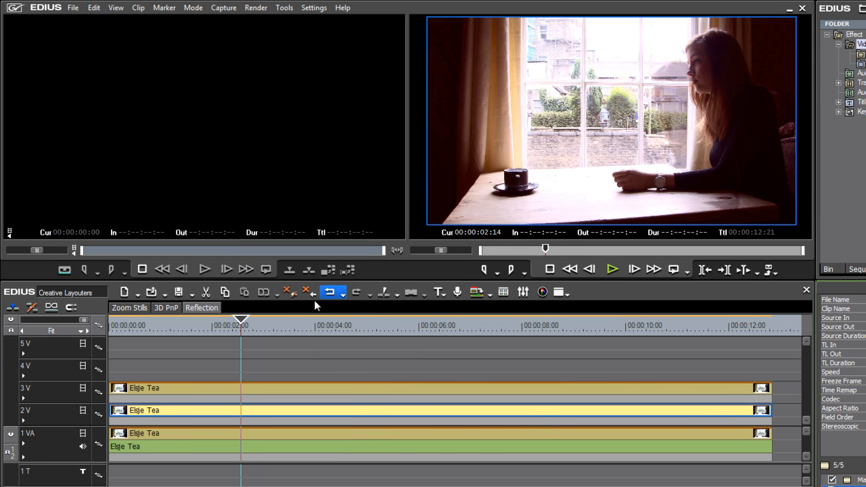
{"action": "left_click", "coordinate": [557, 320]}
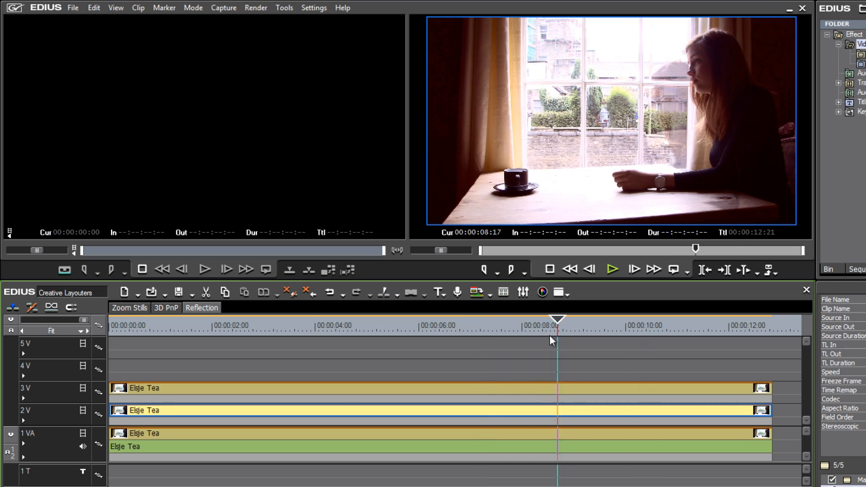